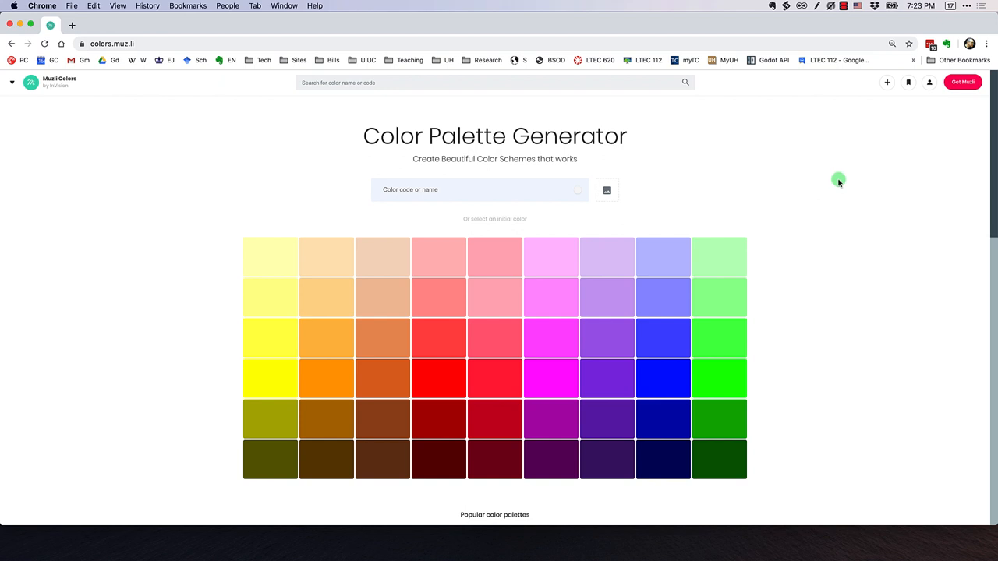
{"action": "mouse_move", "coordinate": [852, 337]}
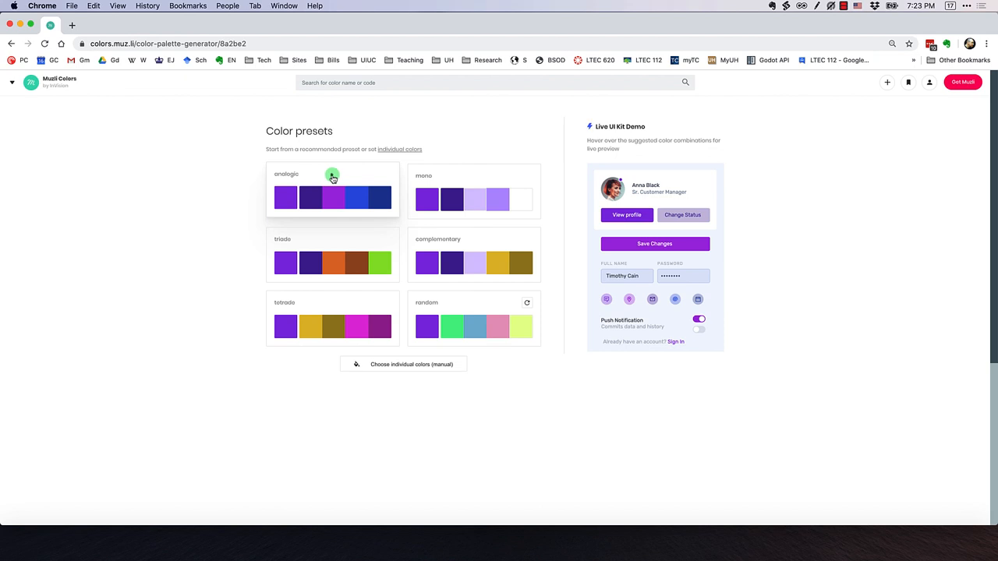
- Pick the analogic purple palette in Muzli Colors and download it as an SVG
{"action": "left_click", "coordinate": [331, 175]}
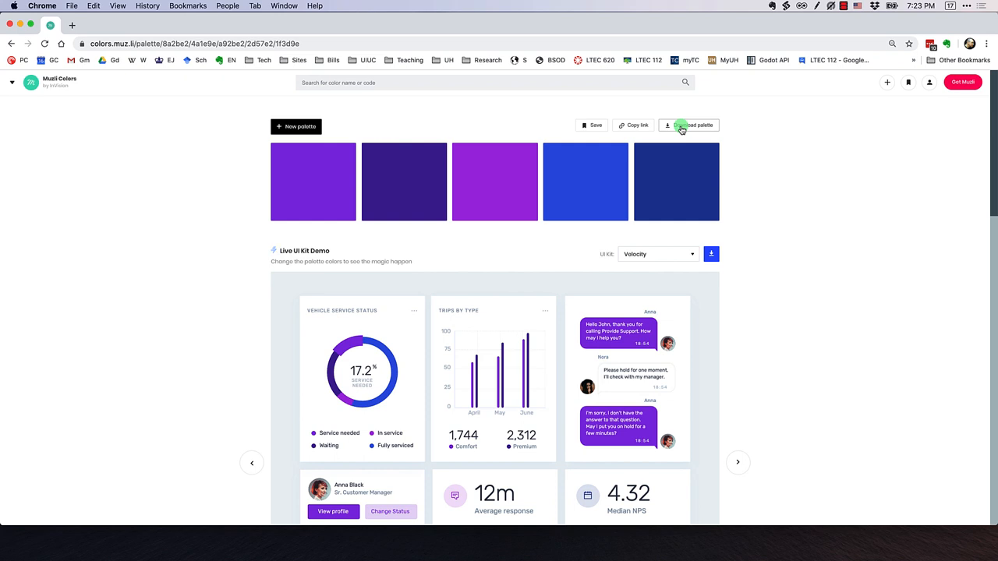
{"action": "left_click", "coordinate": [688, 125]}
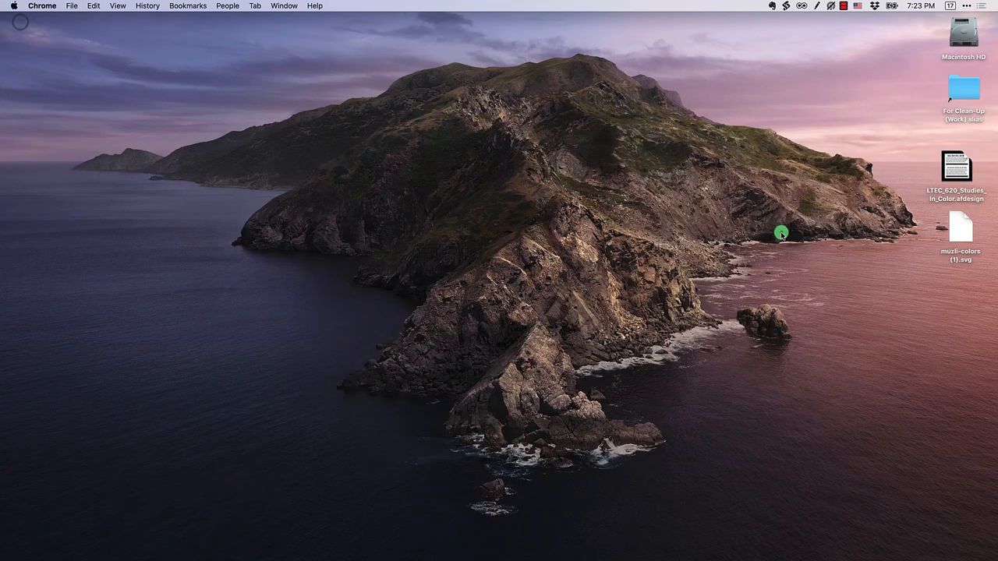
- Open muzli-colors (1).svg from the Desktop as a new Affinity Designer document
{"action": "left_click", "coordinate": [961, 233]}
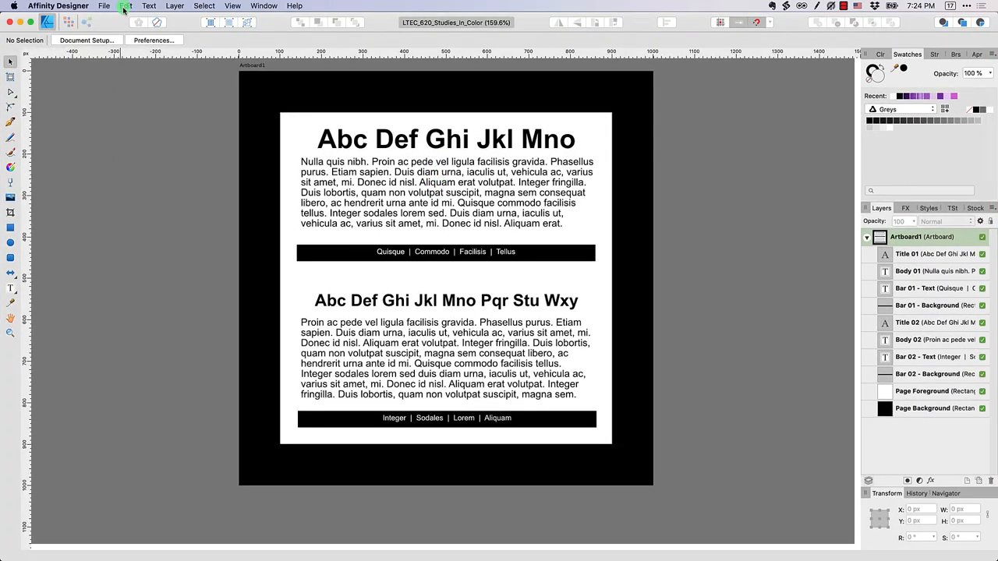
{"action": "left_click", "coordinate": [104, 6]}
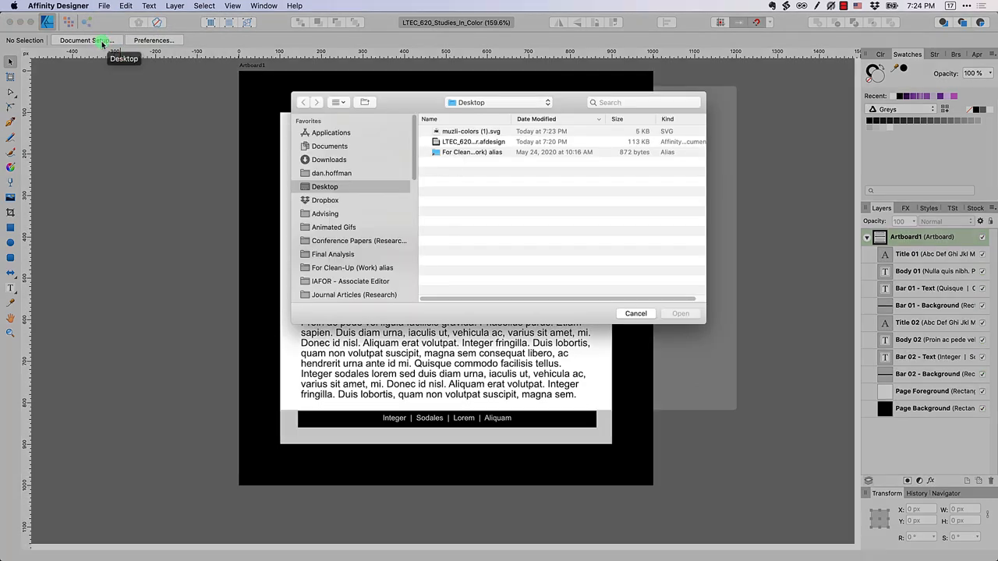
{"action": "left_click", "coordinate": [464, 131]}
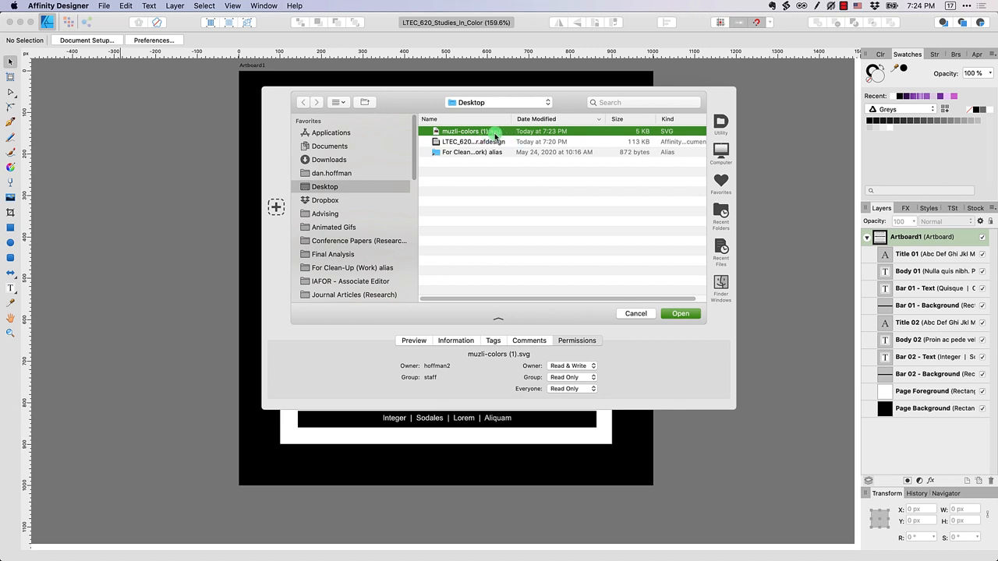
{"action": "left_click", "coordinate": [679, 314]}
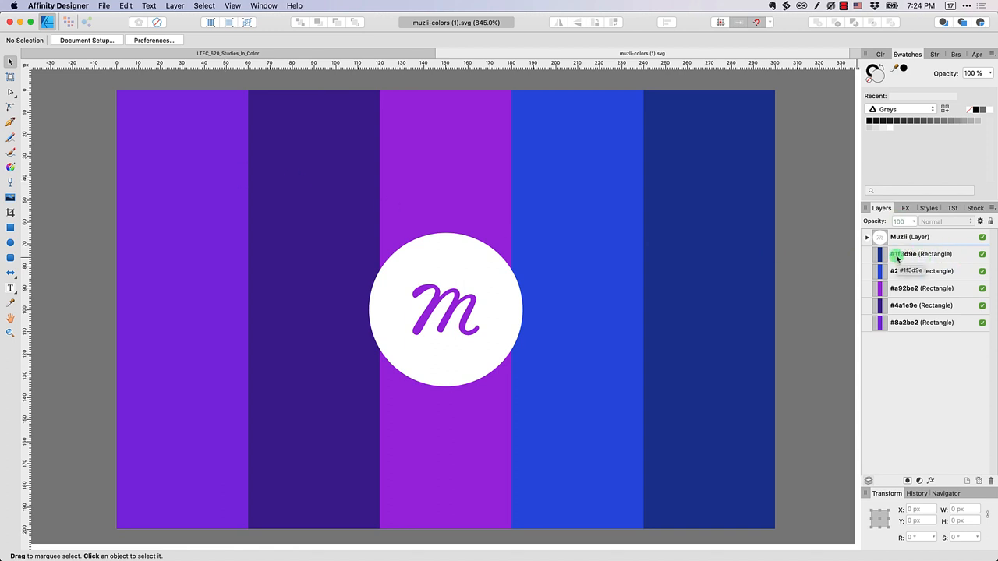
- Copy the five colour rectangles and return to the LTEC_620_Studies_In_Color document
{"action": "left_click", "coordinate": [920, 288]}
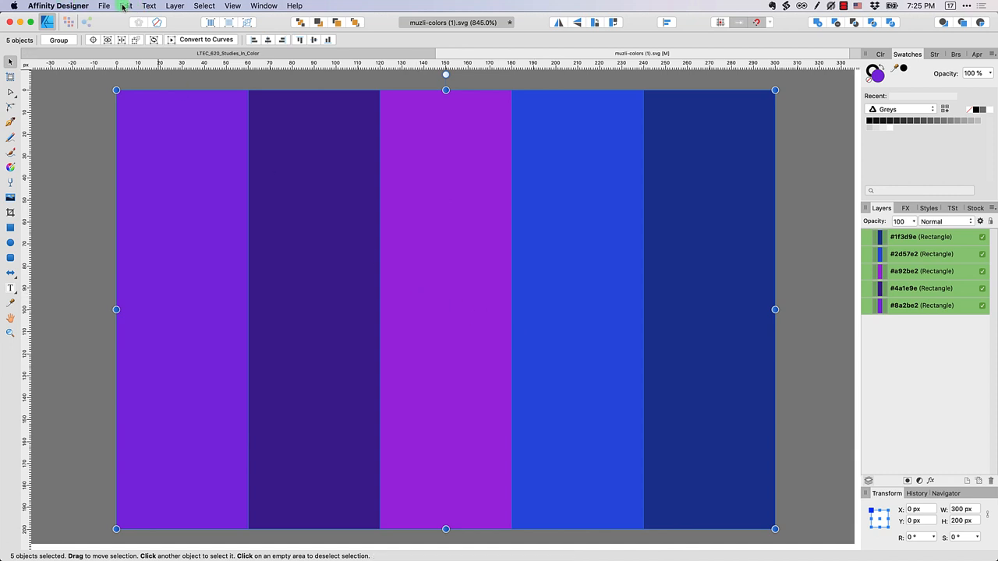
{"action": "left_click", "coordinate": [125, 5]}
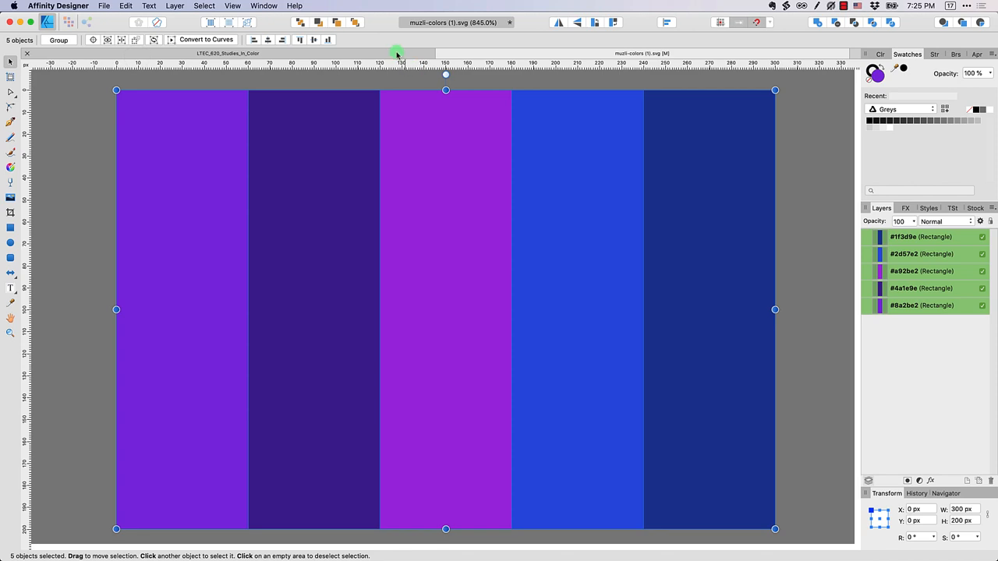
{"action": "left_click", "coordinate": [227, 53]}
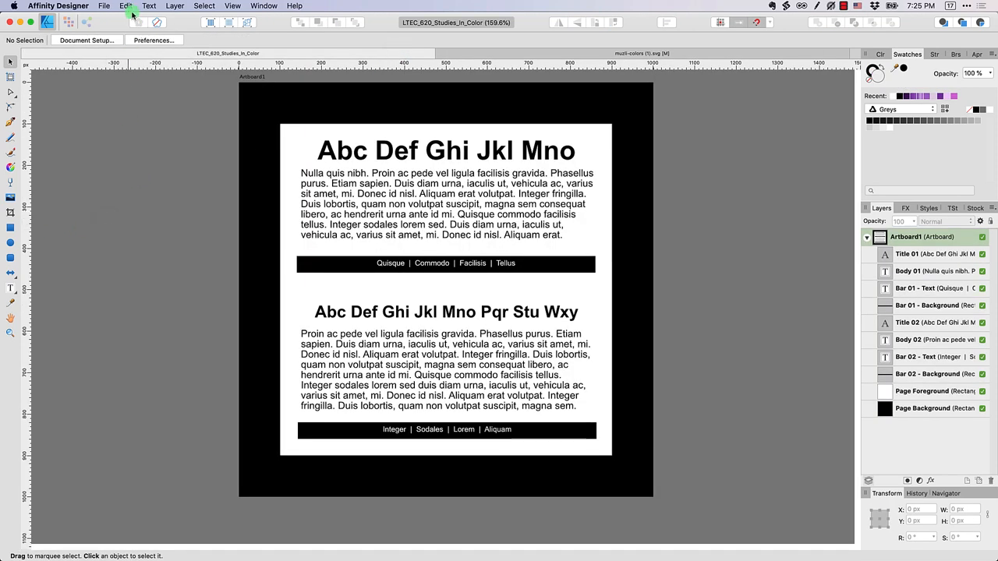
- Paste the five stripes, group them, and move the group off the artboard
{"action": "left_click", "coordinate": [125, 5]}
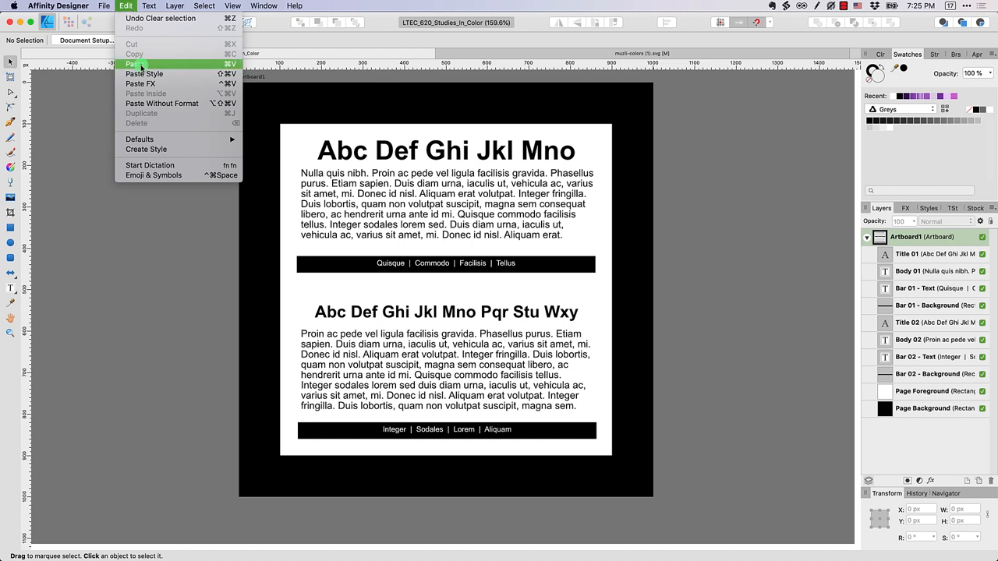
{"action": "left_click", "coordinate": [137, 63]}
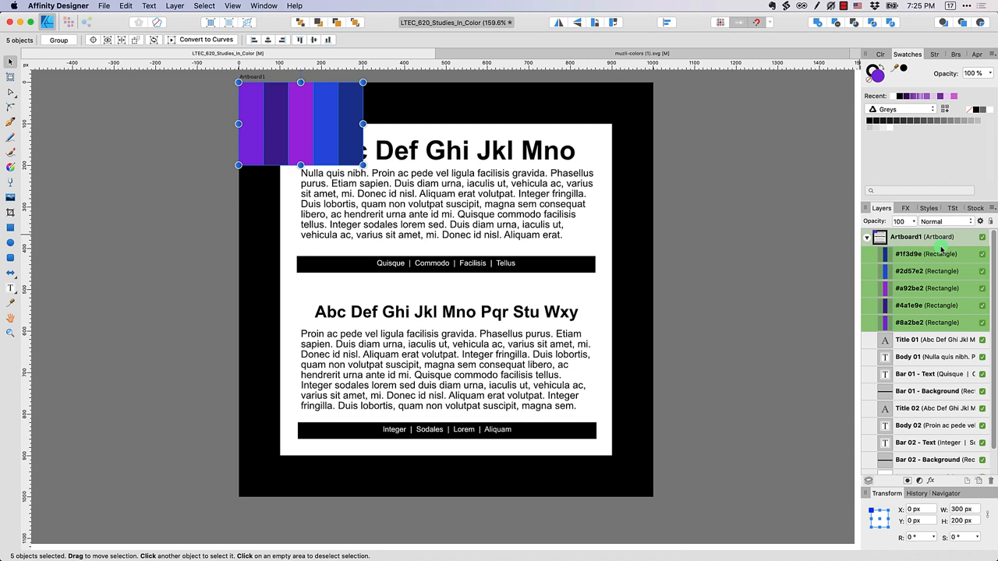
{"action": "mouse_move", "coordinate": [911, 289]}
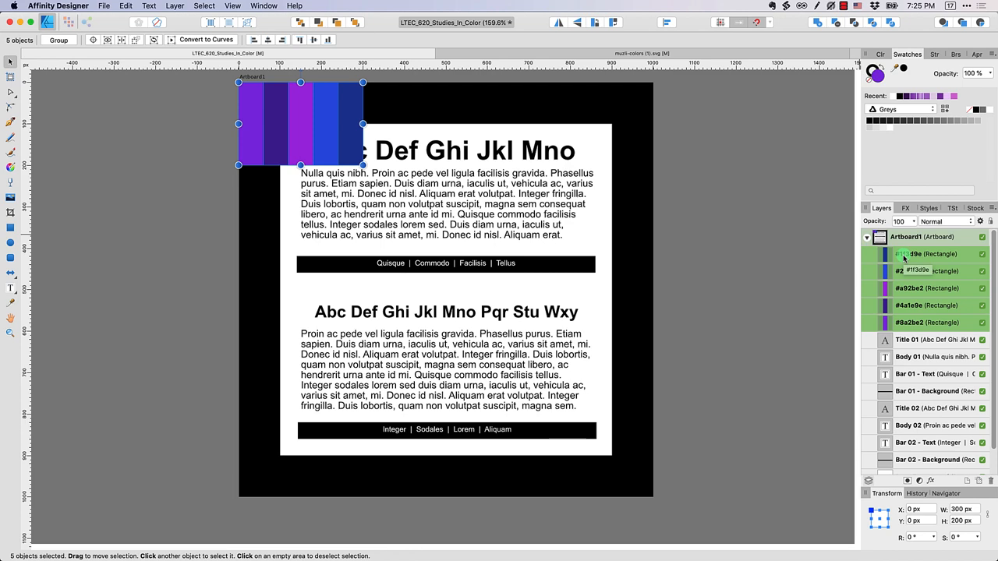
{"action": "right_click", "coordinate": [923, 254]}
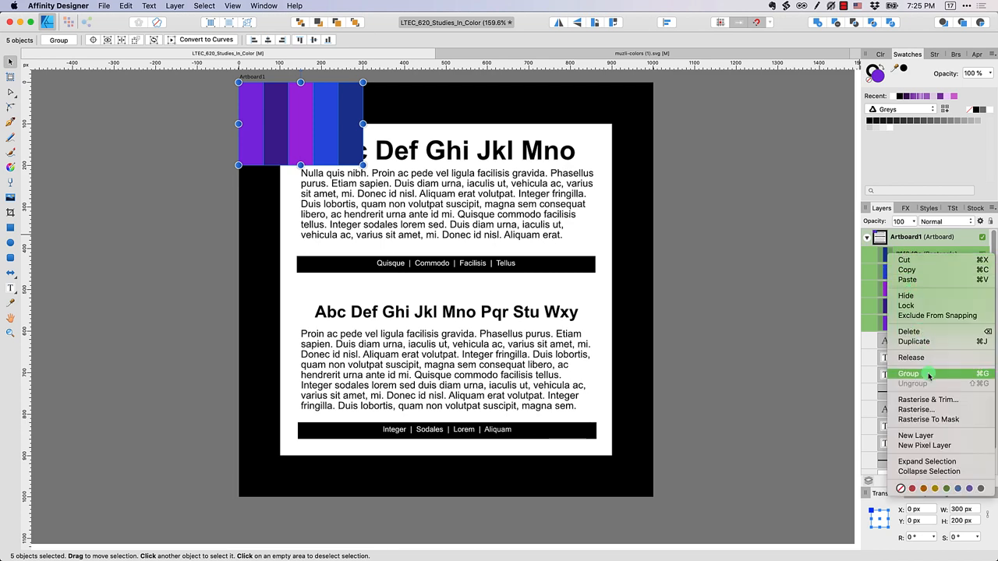
{"action": "left_click", "coordinate": [907, 374]}
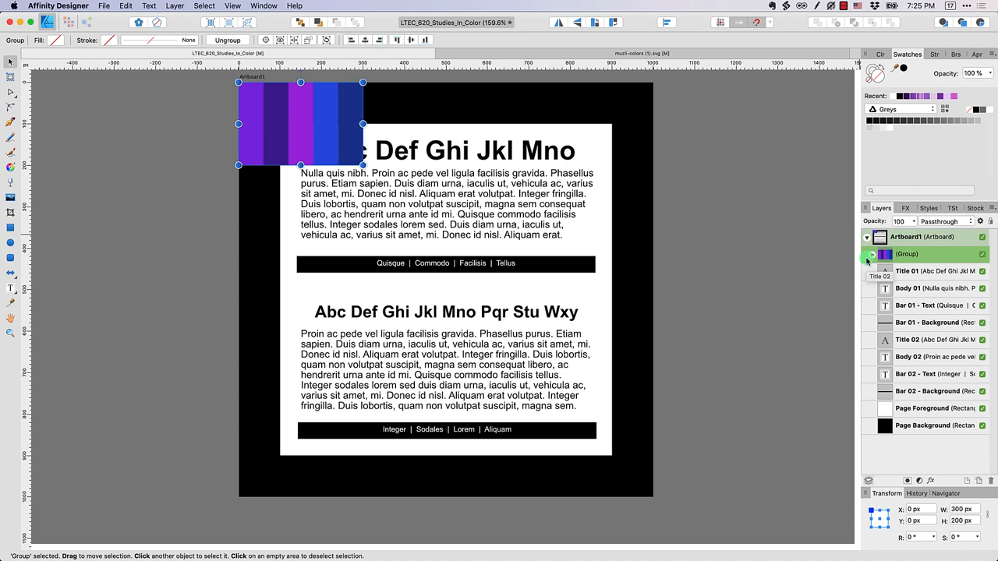
{"action": "left_click", "coordinate": [983, 253]}
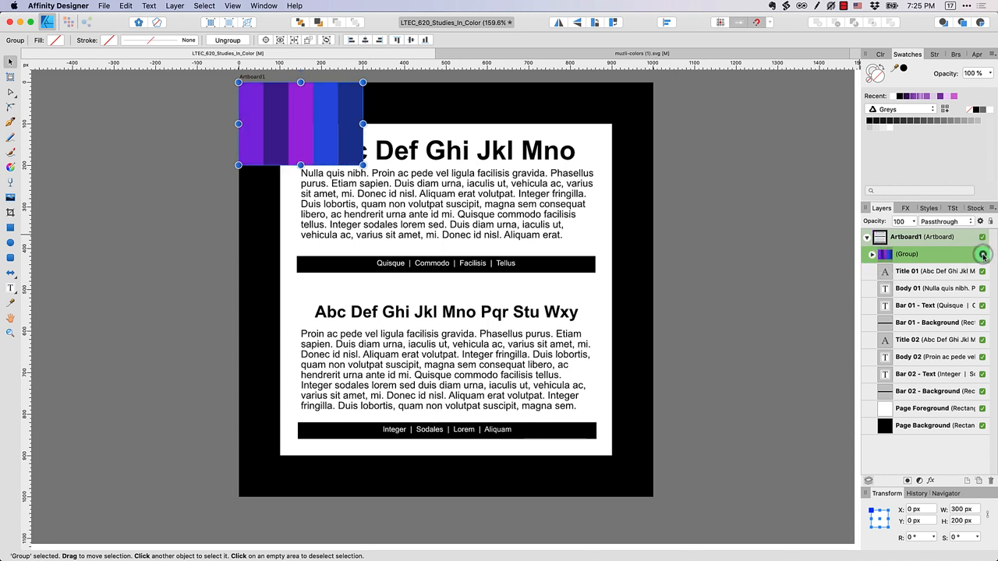
{"action": "left_click_drag", "start_coordinate": [300, 125], "coordinate": [128, 131]}
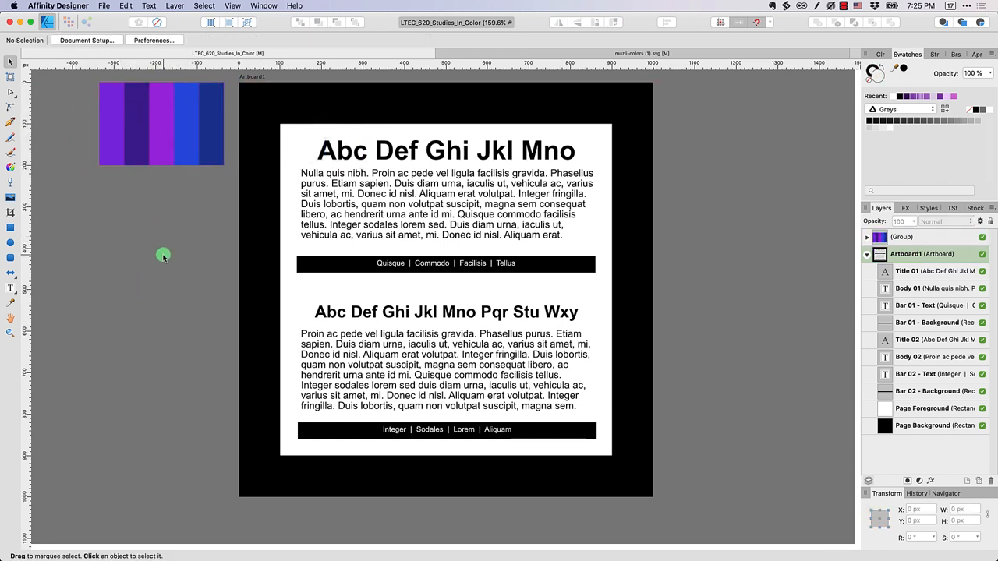
- Expand the palette group and select the black Page Background layer
{"action": "left_click", "coordinate": [866, 236]}
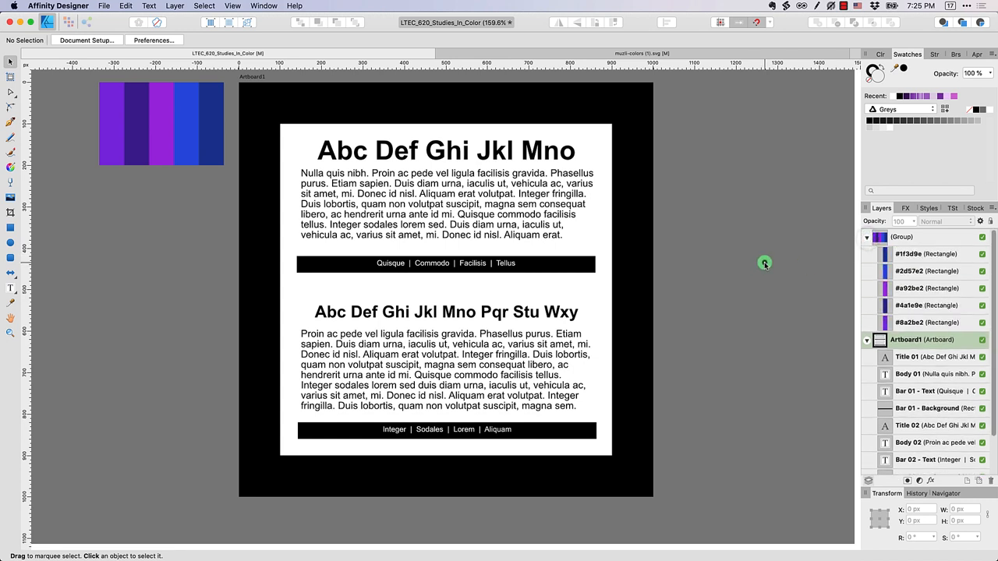
{"action": "mouse_move", "coordinate": [283, 101]}
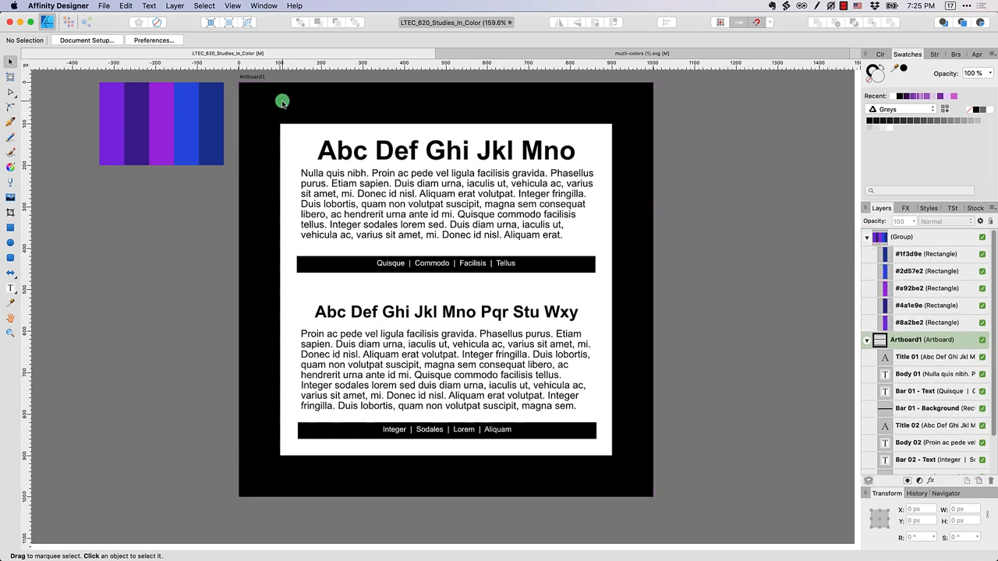
{"action": "mouse_move", "coordinate": [253, 111]}
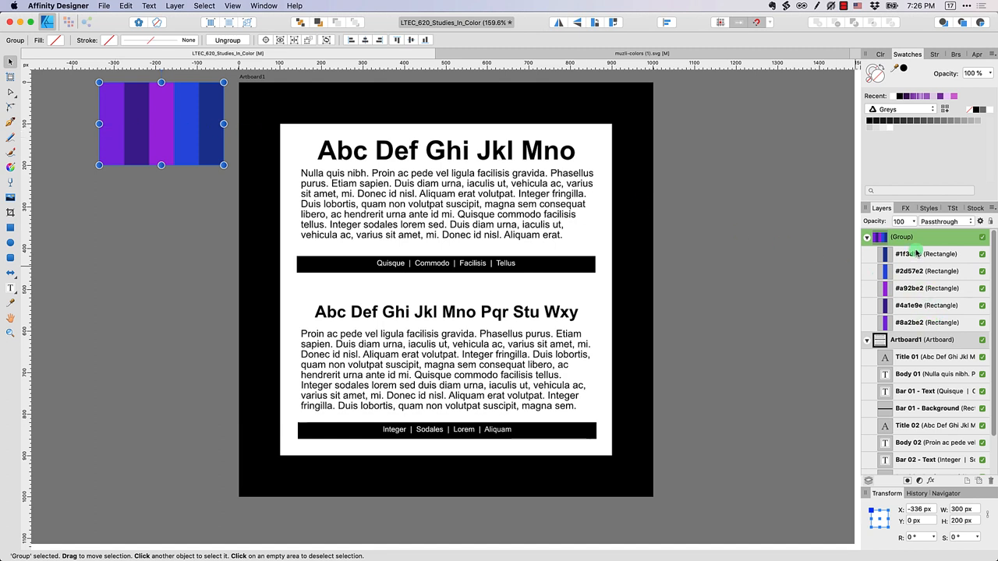
{"action": "left_click", "coordinate": [924, 322]}
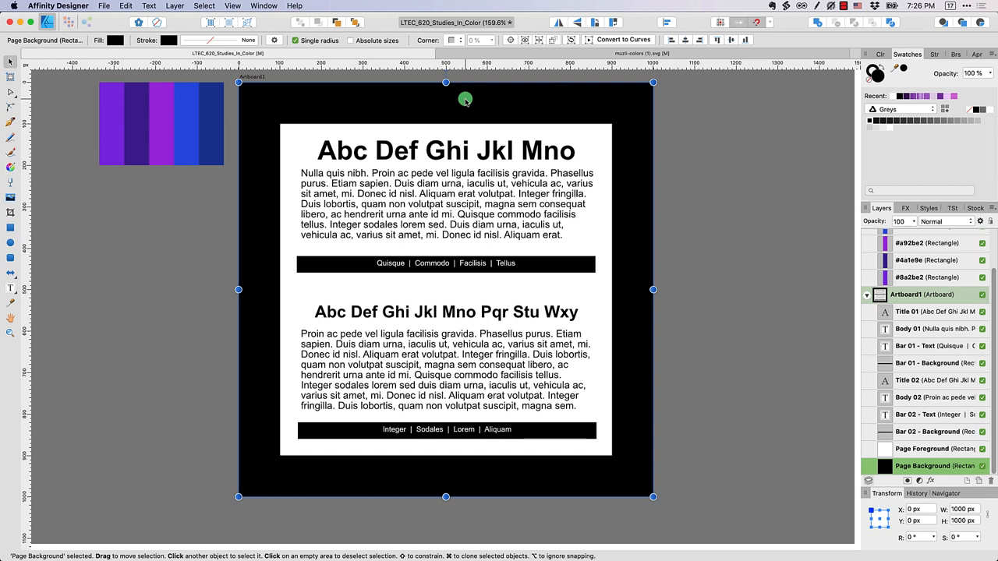
{"action": "mouse_move", "coordinate": [271, 97]}
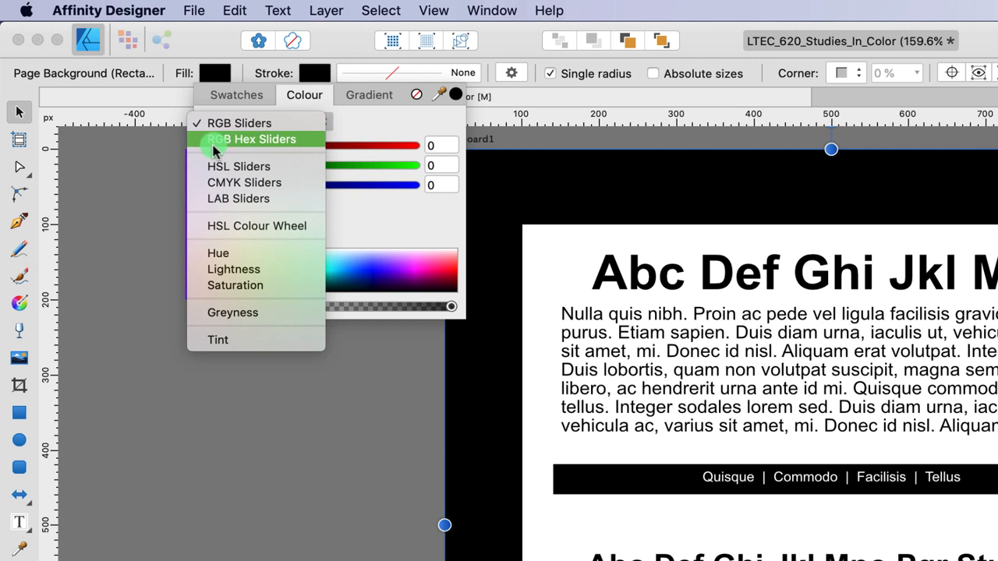
- Set the page background fill to hex 8A2BE2 purple
{"action": "left_click", "coordinate": [251, 138]}
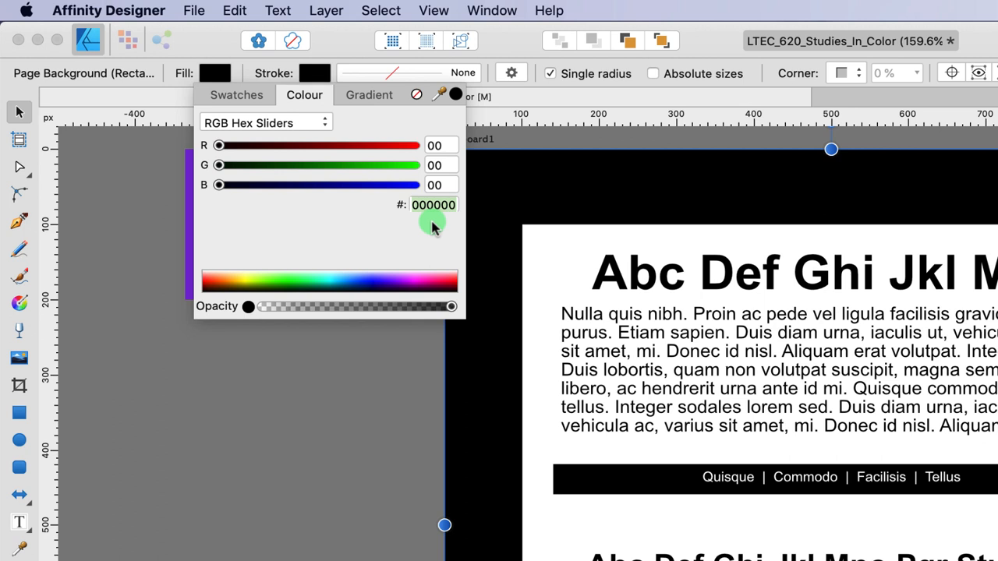
{"action": "left_click", "coordinate": [434, 204]}
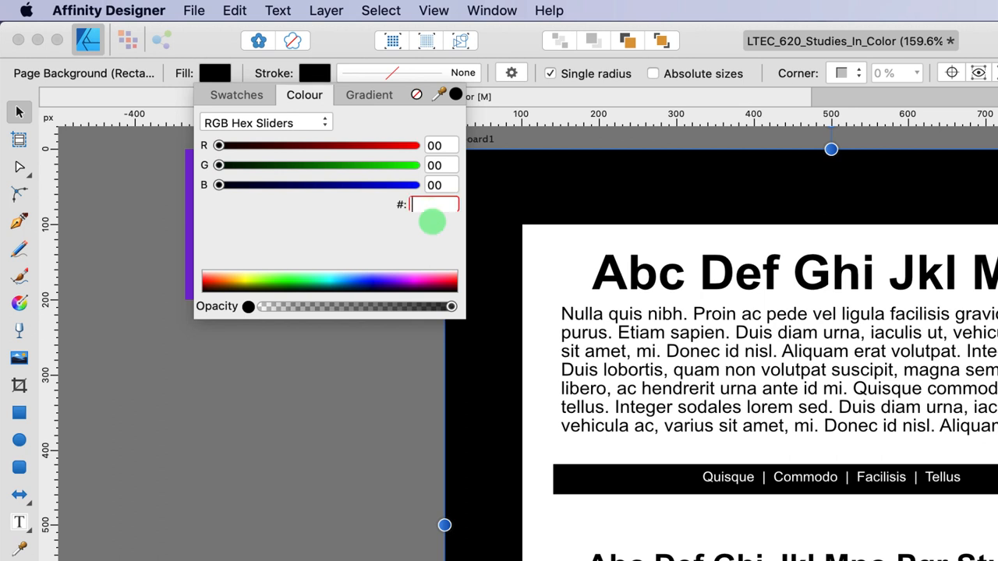
{"action": "type", "text": "8a2b"}
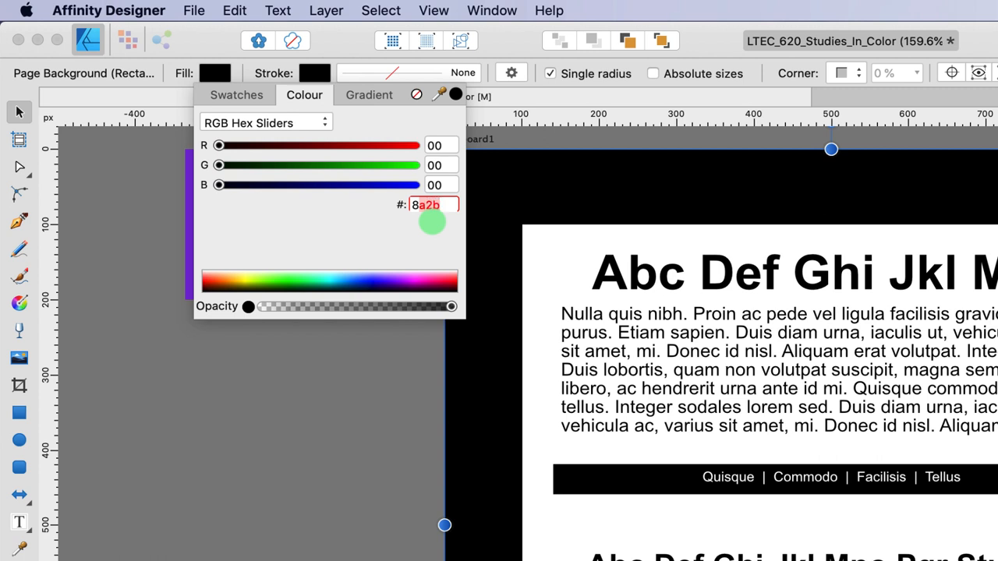
{"action": "type", "text": "8A2BE2"}
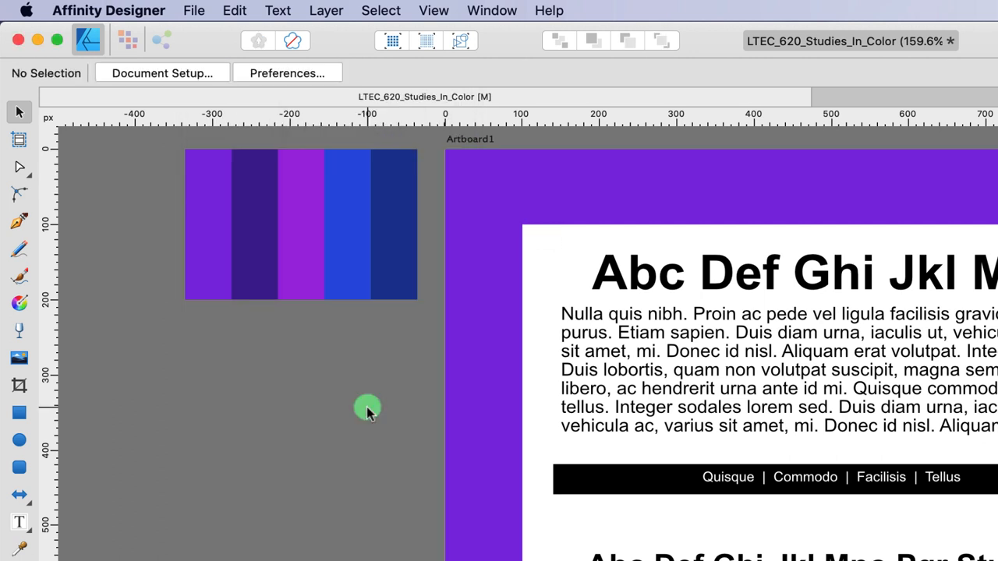
{"action": "mouse_move", "coordinate": [481, 183]}
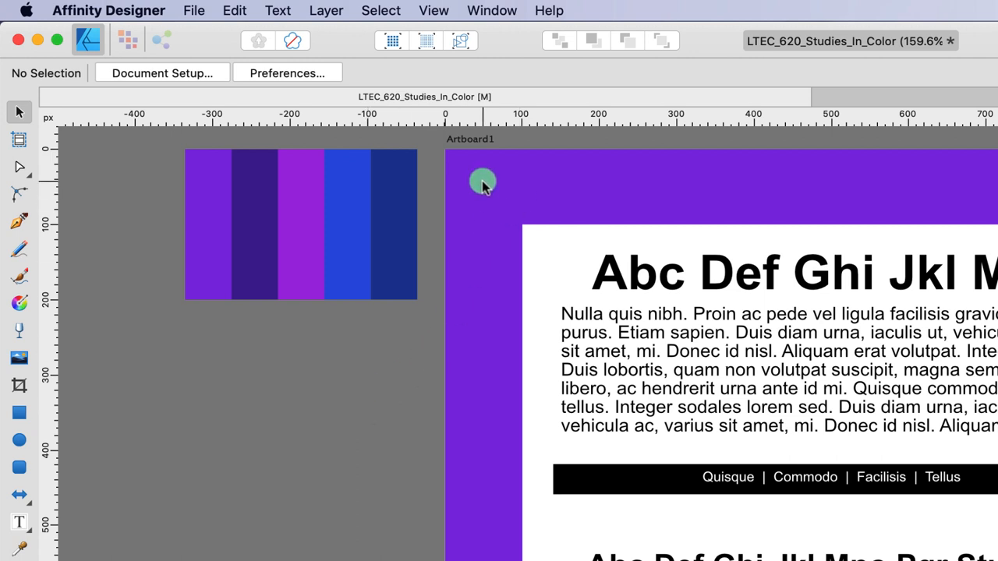
{"action": "mouse_move", "coordinate": [482, 192]}
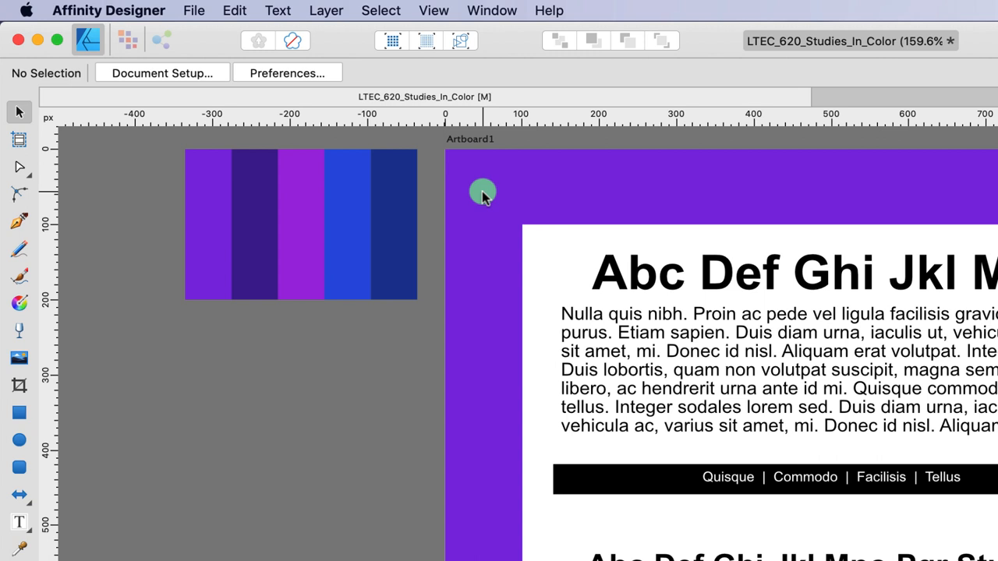
- Select the purple Page Background rectangle with the Move Tool
{"action": "left_click", "coordinate": [481, 192]}
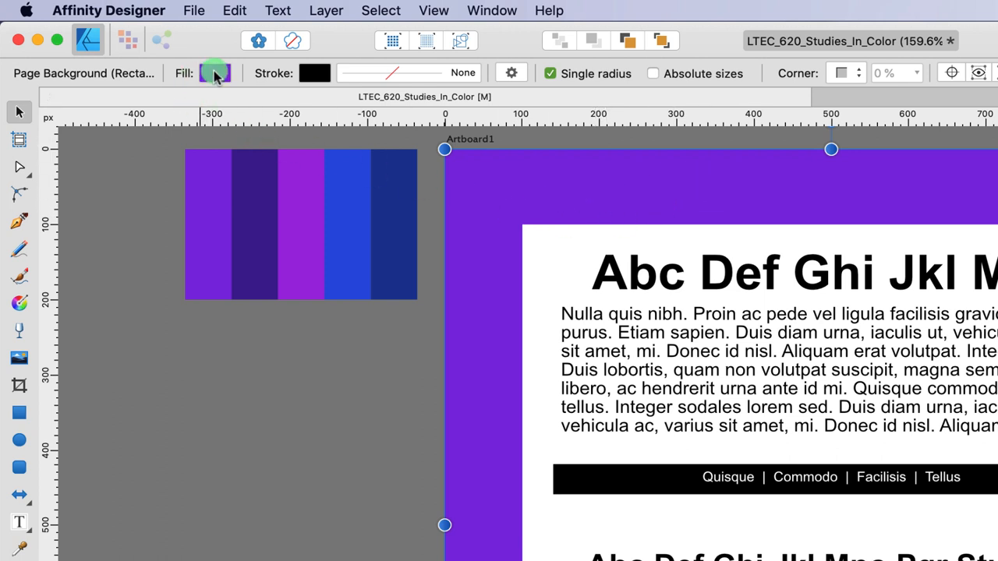
- Switch the fill to HSL sliders and trial saturation values before restoring the original
{"action": "left_click", "coordinate": [216, 72]}
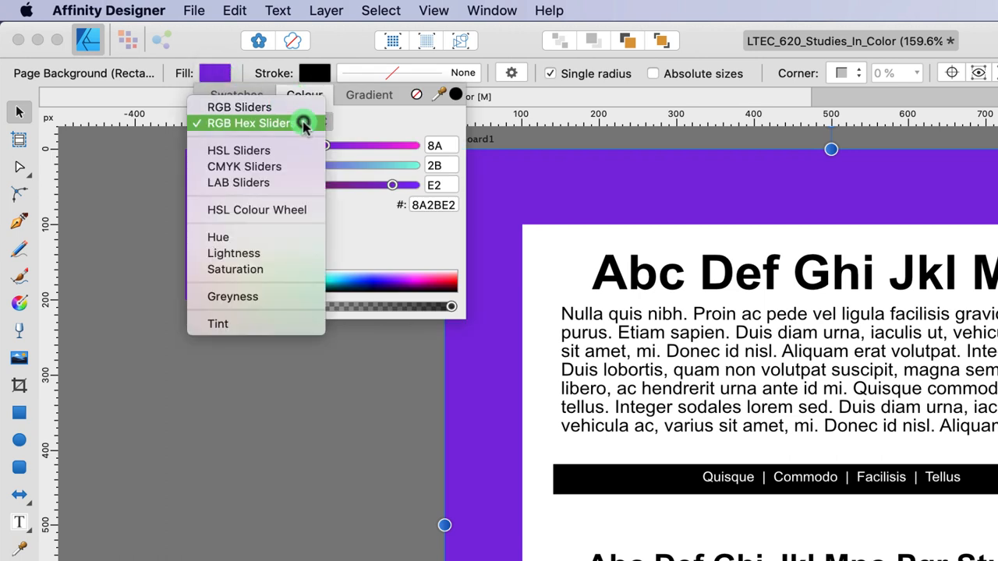
{"action": "mouse_move", "coordinate": [300, 151]}
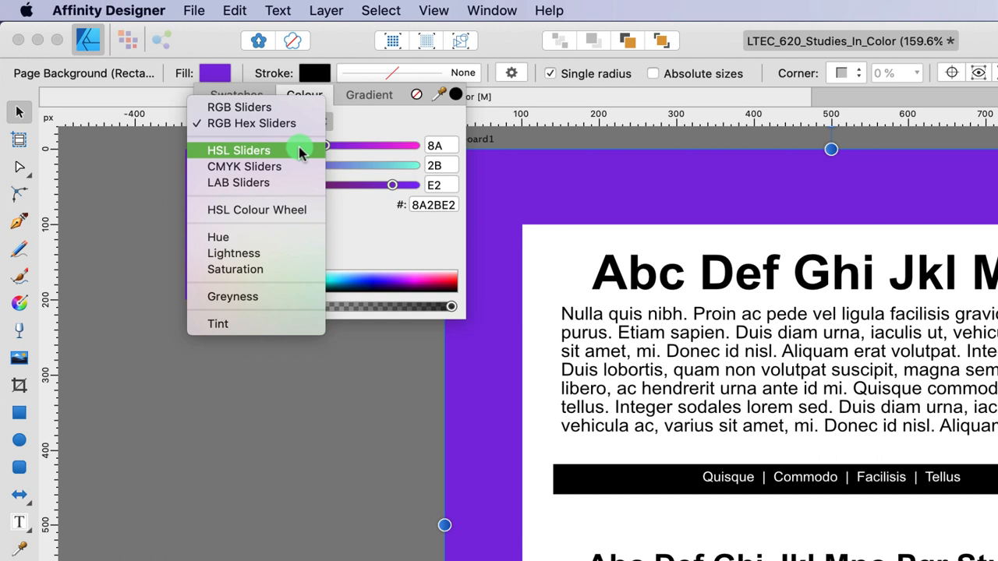
{"action": "mouse_move", "coordinate": [257, 166]}
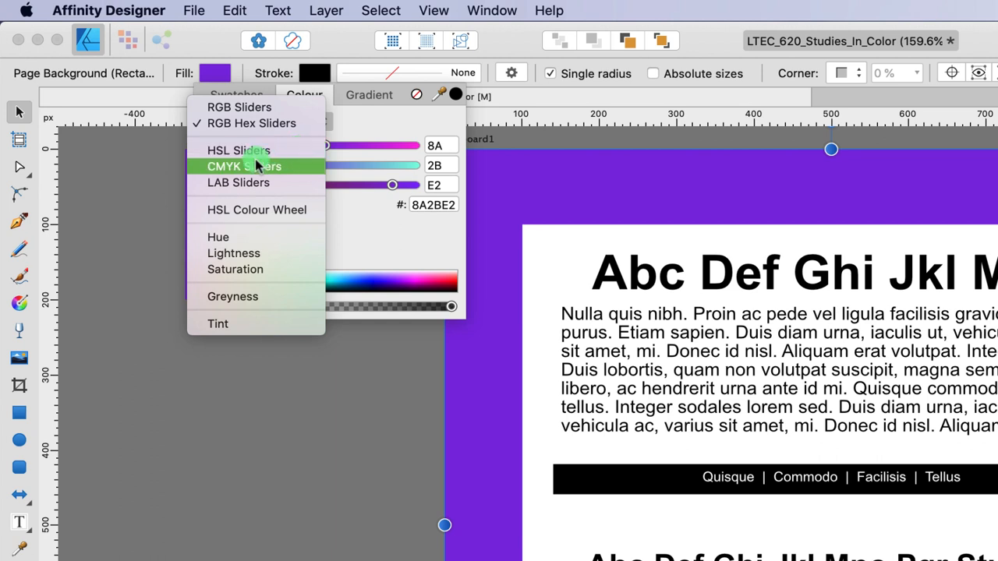
{"action": "mouse_move", "coordinate": [239, 151]}
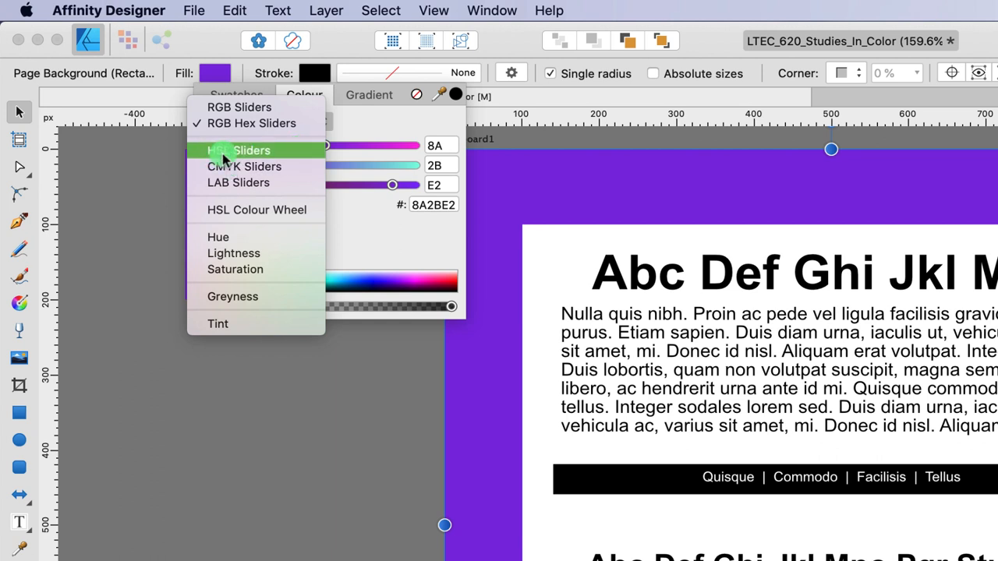
{"action": "left_click", "coordinate": [239, 150]}
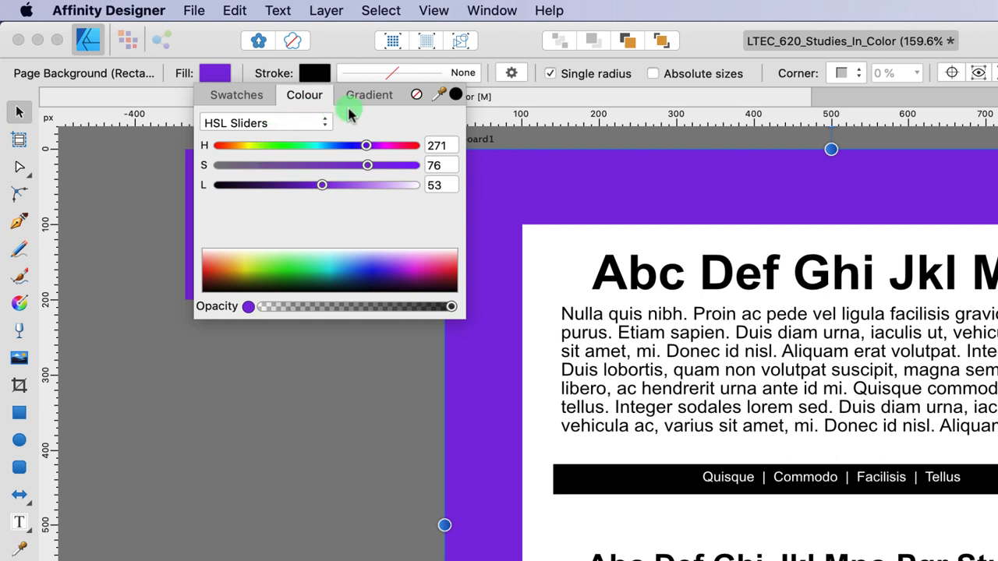
{"action": "mouse_move", "coordinate": [356, 121]}
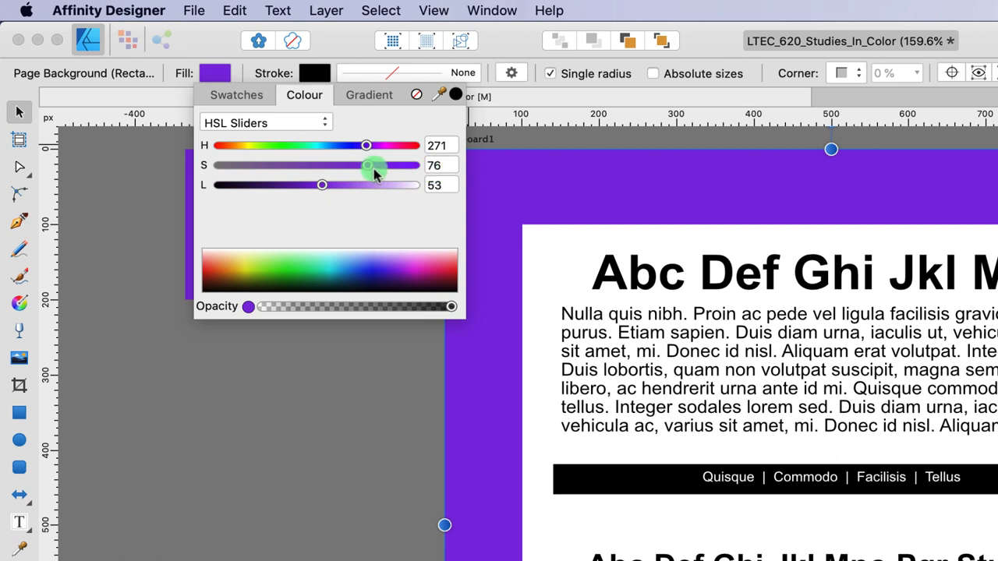
{"action": "left_click_drag", "start_coordinate": [376, 164], "coordinate": [367, 164]}
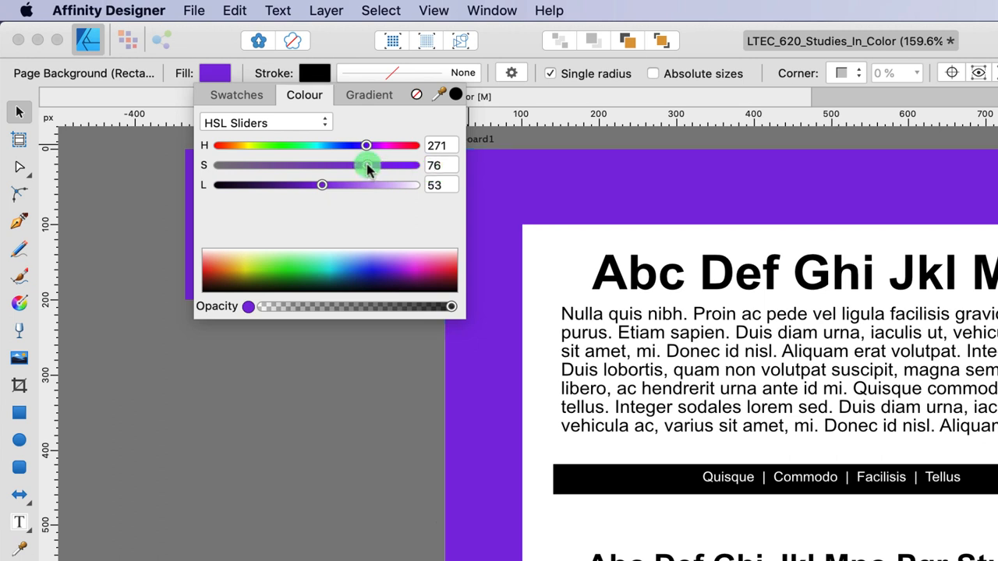
{"action": "left_click_drag", "start_coordinate": [367, 165], "coordinate": [419, 165]}
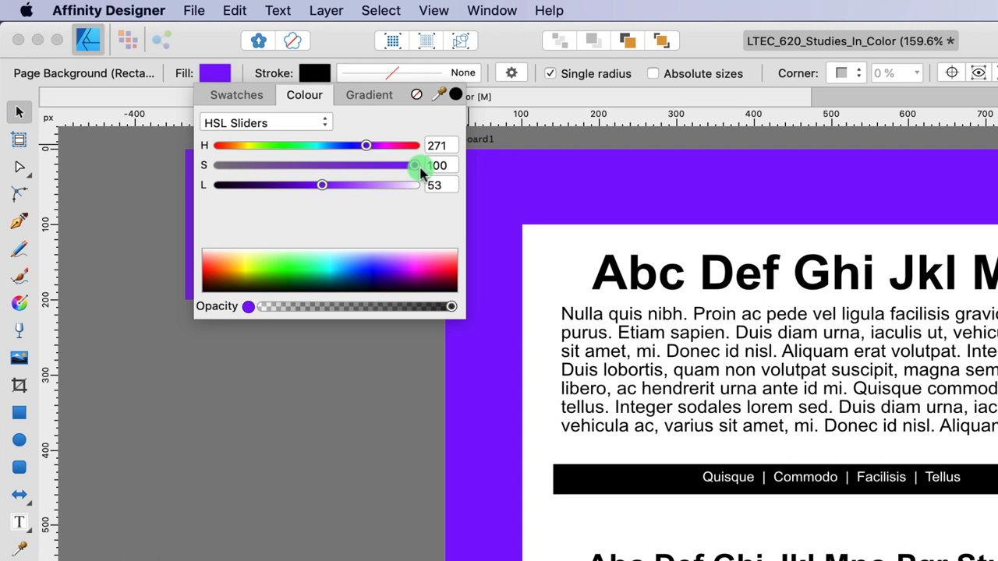
{"action": "left_click_drag", "start_coordinate": [420, 164], "coordinate": [372, 165]}
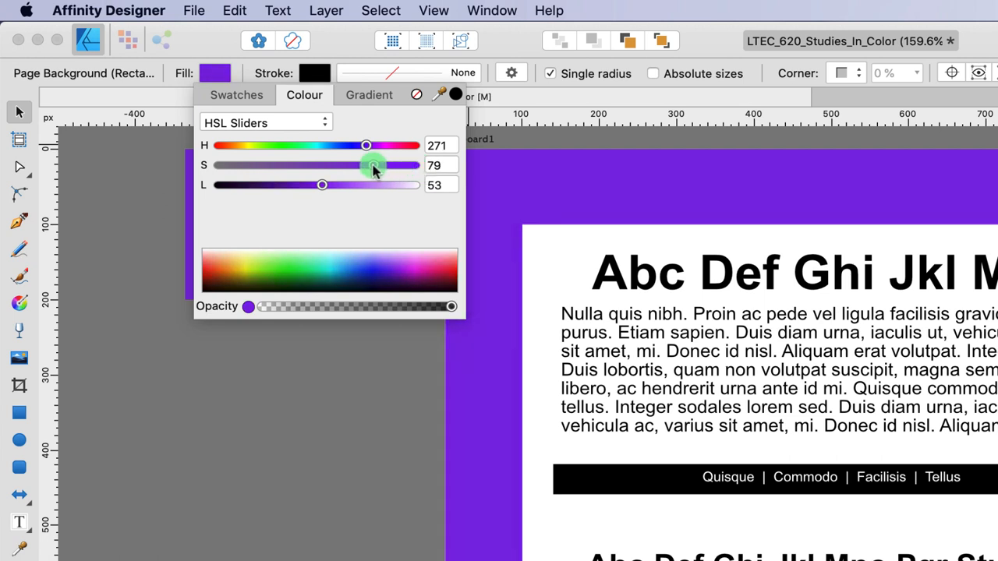
{"action": "left_click_drag", "start_coordinate": [372, 164], "coordinate": [271, 165]}
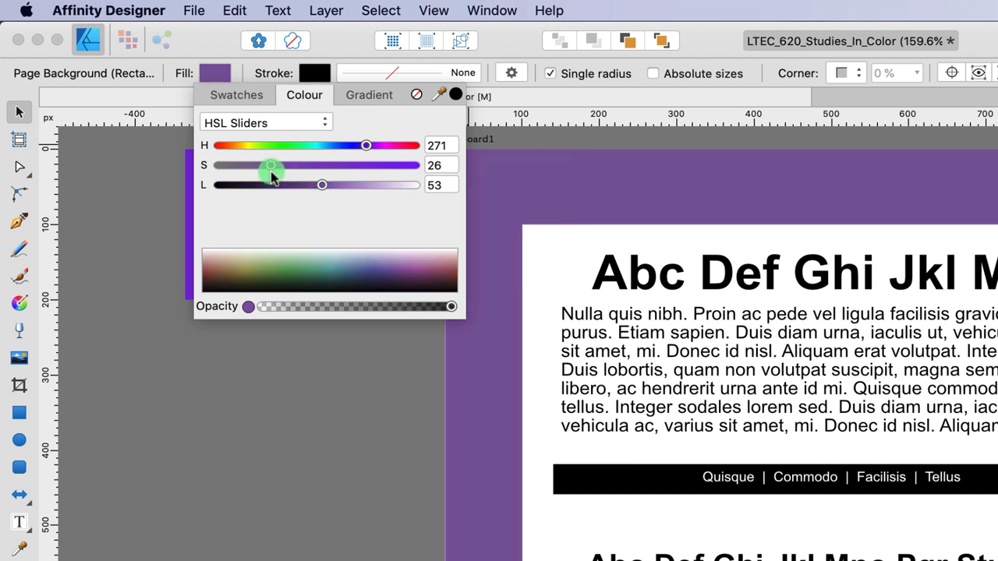
{"action": "left_click_drag", "start_coordinate": [270, 165], "coordinate": [218, 165]}
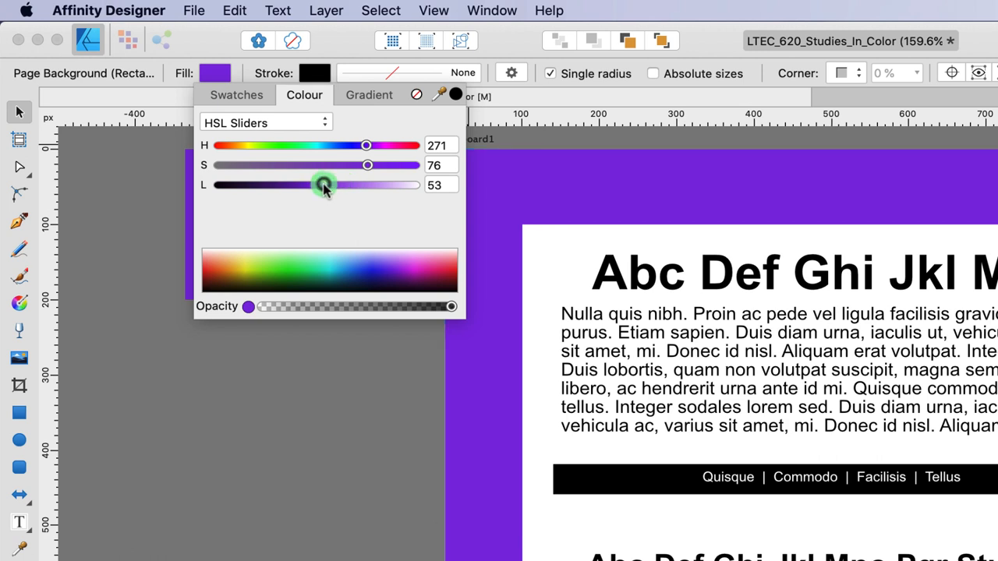
- Trial lightness values from white to black, ending on the original purple
{"action": "left_click_drag", "start_coordinate": [324, 185], "coordinate": [416, 185]}
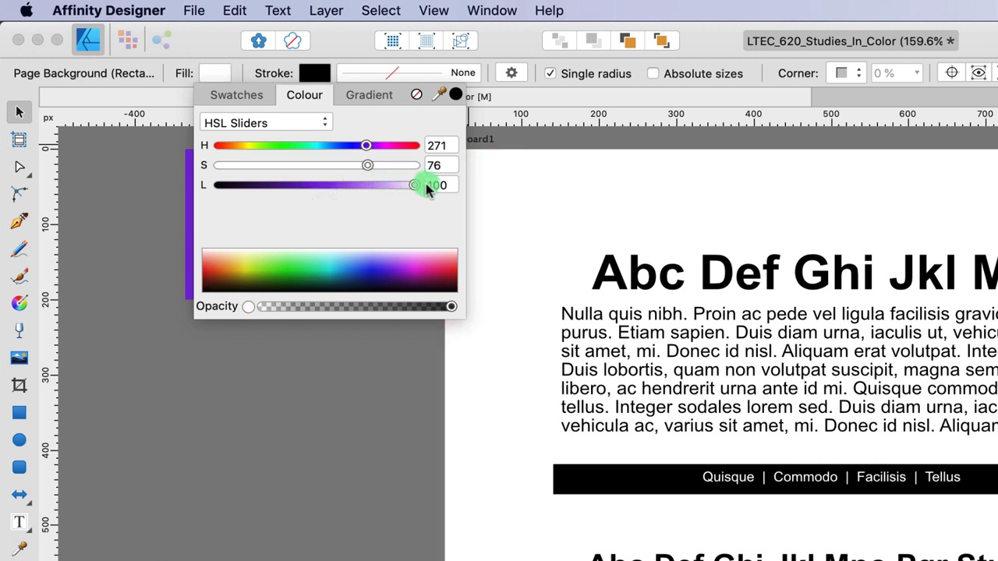
{"action": "left_click_drag", "start_coordinate": [413, 185], "coordinate": [311, 185]}
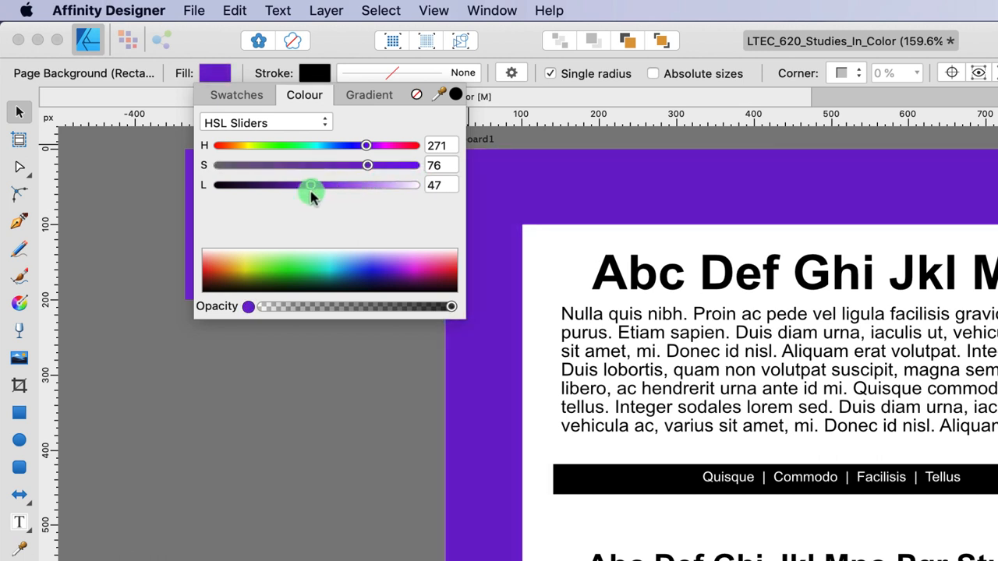
{"action": "left_click_drag", "start_coordinate": [310, 184], "coordinate": [218, 184]}
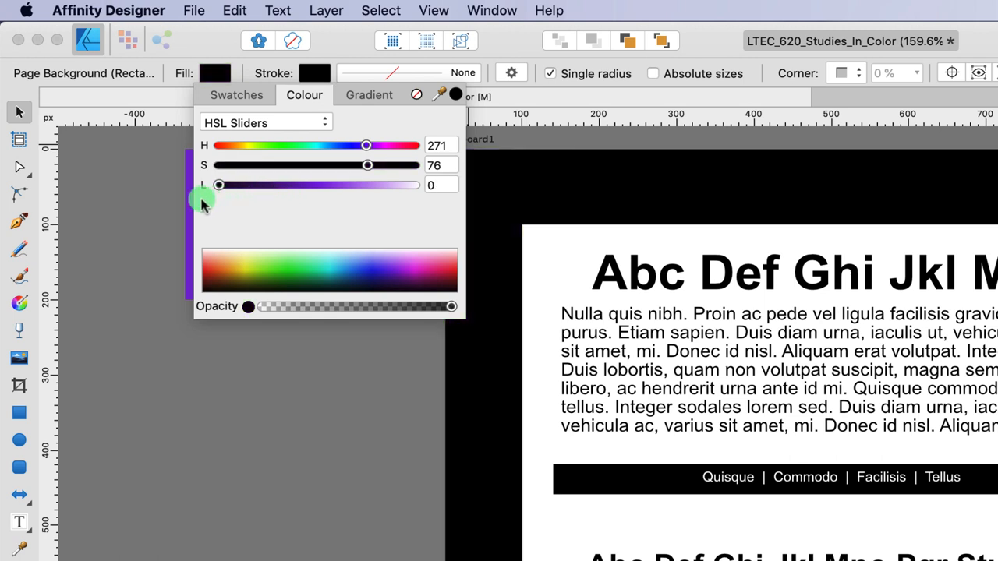
{"action": "left_click_drag", "start_coordinate": [219, 184], "coordinate": [281, 185]}
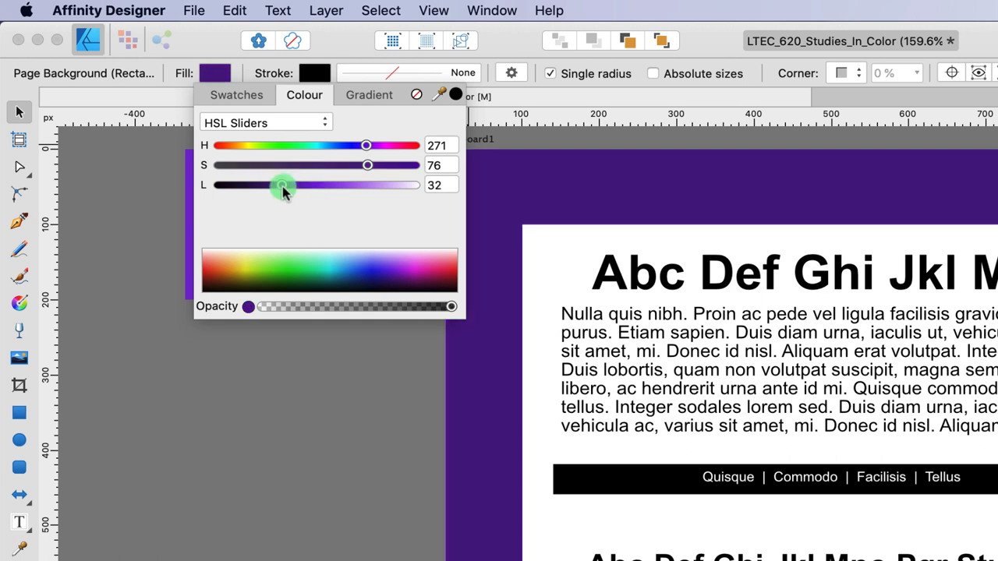
{"action": "left_click_drag", "start_coordinate": [282, 184], "coordinate": [251, 185]}
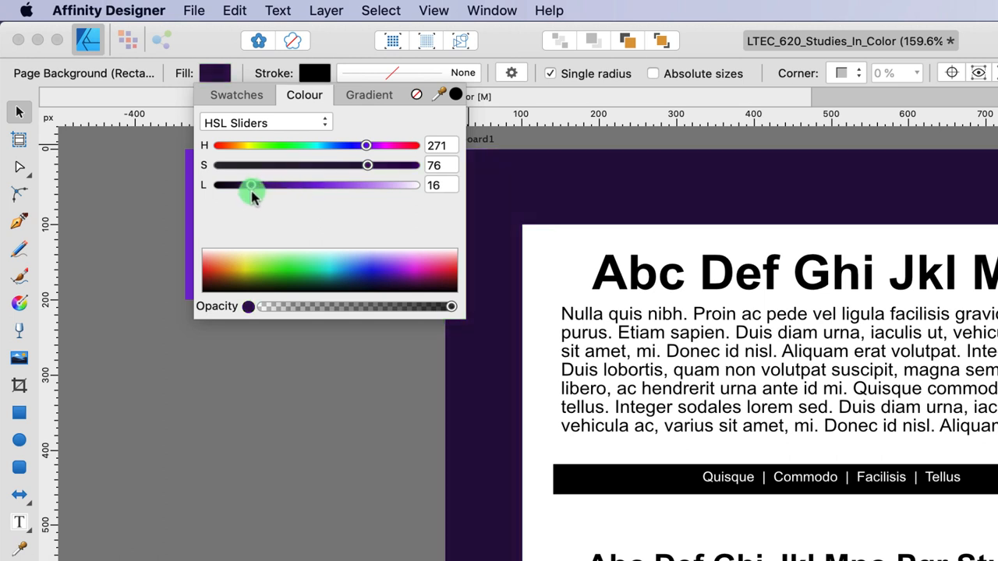
{"action": "left_click_drag", "start_coordinate": [251, 185], "coordinate": [406, 185]}
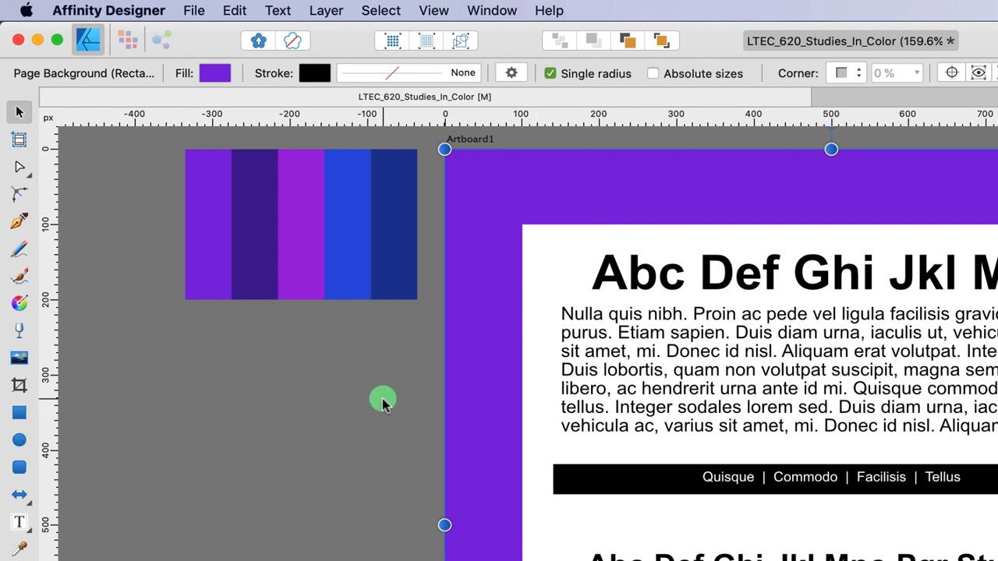
{"action": "left_click", "coordinate": [216, 72]}
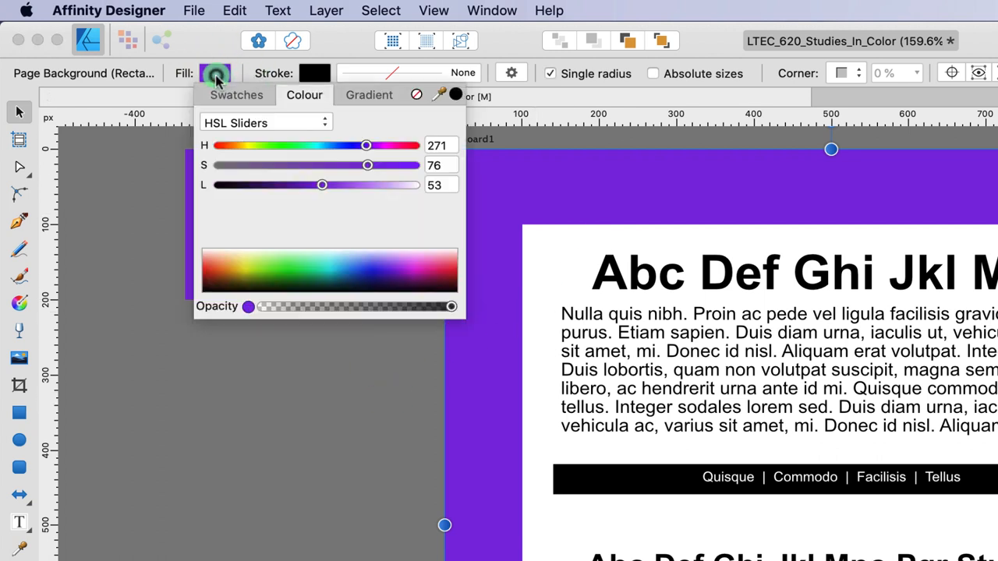
- Switch to the HSL colour wheel and settle on a medium muted purple
{"action": "left_click", "coordinate": [265, 123]}
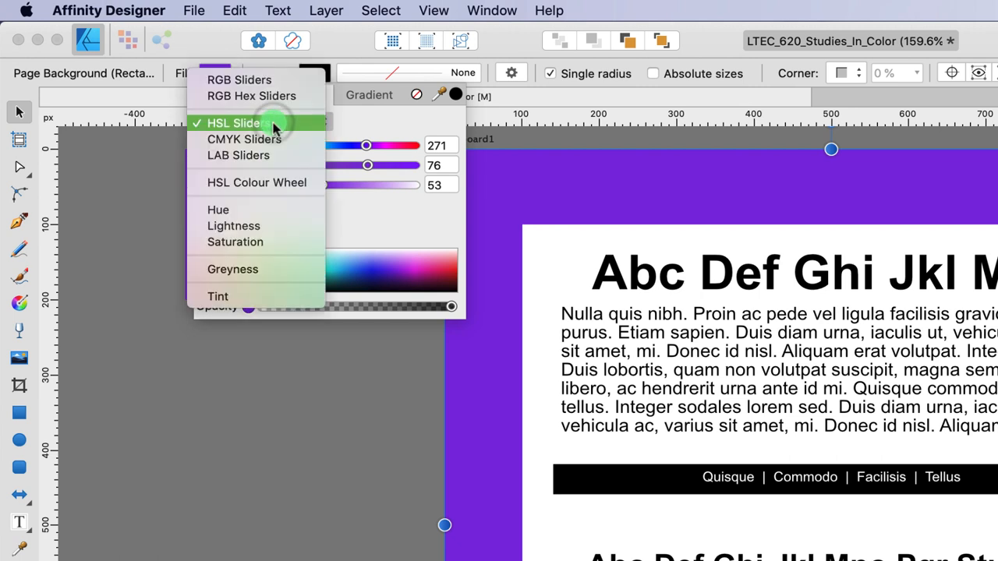
{"action": "mouse_move", "coordinate": [238, 182]}
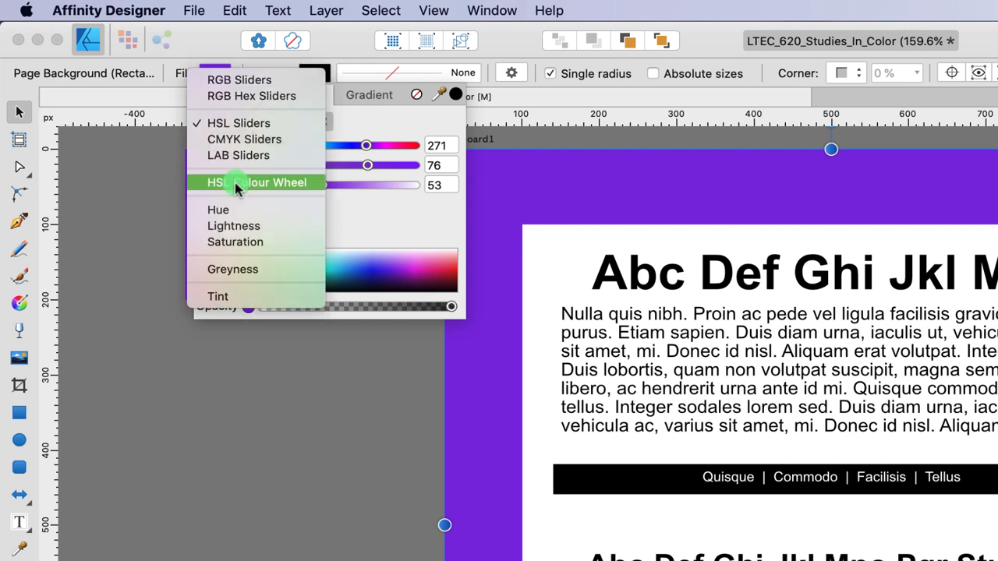
{"action": "left_click", "coordinate": [257, 181]}
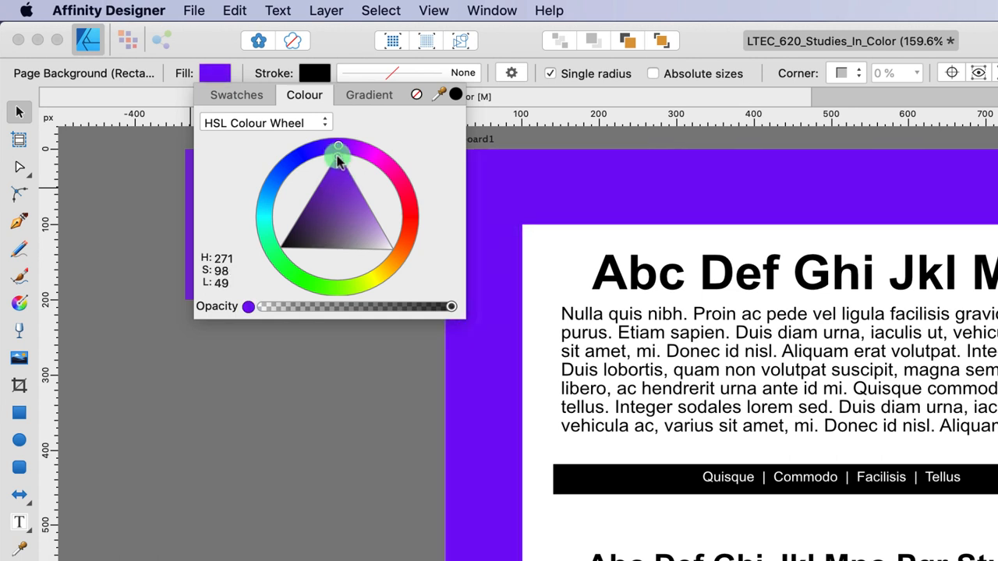
{"action": "left_click_drag", "start_coordinate": [337, 151], "coordinate": [337, 150]}
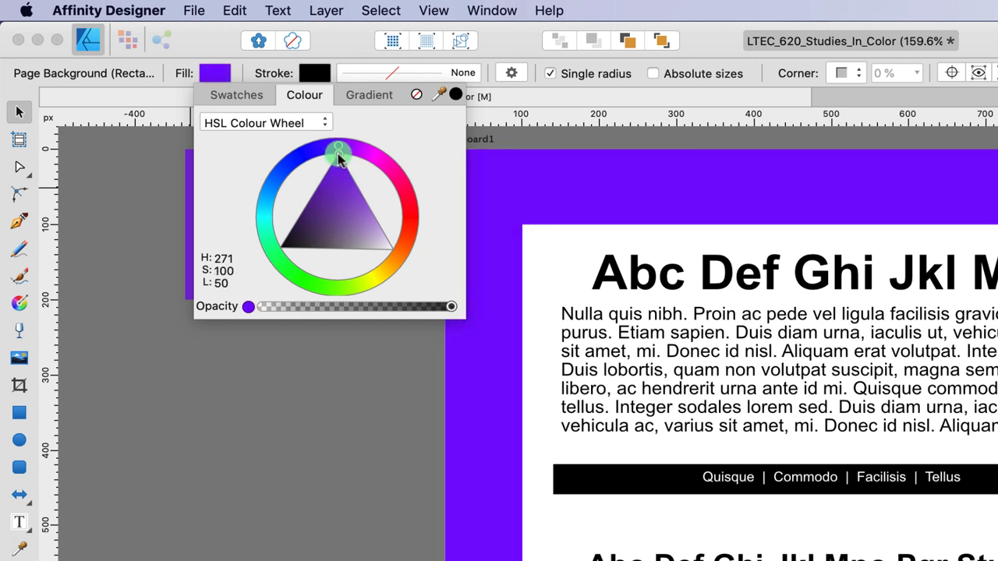
{"action": "left_click_drag", "start_coordinate": [337, 152], "coordinate": [337, 252]}
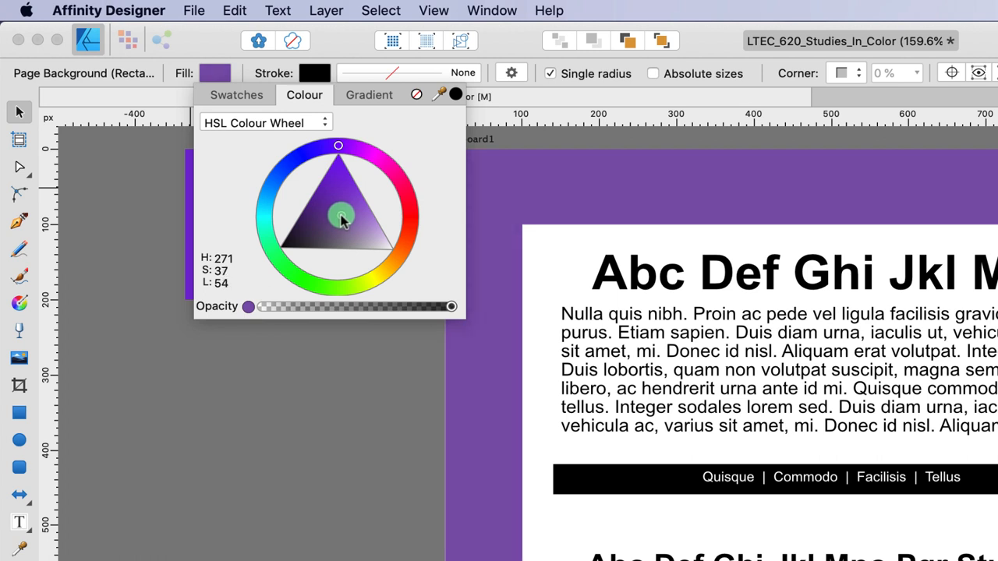
{"action": "left_click_drag", "start_coordinate": [339, 215], "coordinate": [284, 238]}
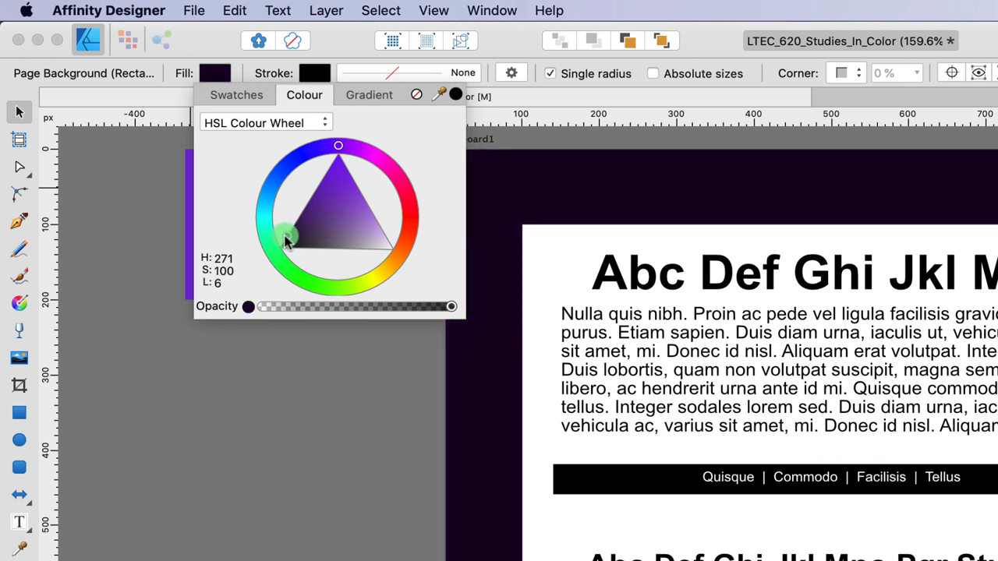
{"action": "left_click_drag", "start_coordinate": [284, 238], "coordinate": [331, 215]}
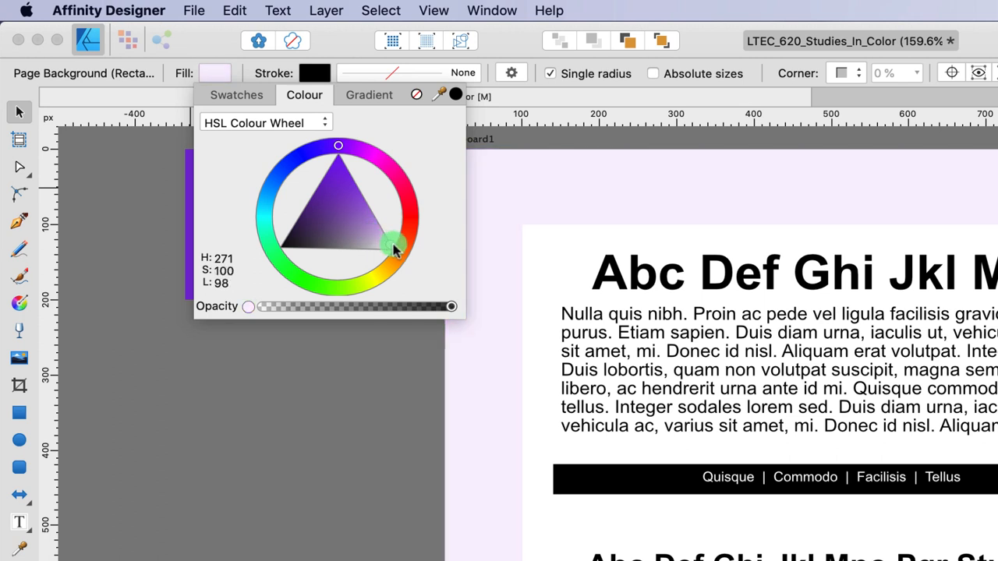
{"action": "left_click_drag", "start_coordinate": [393, 244], "coordinate": [346, 212]}
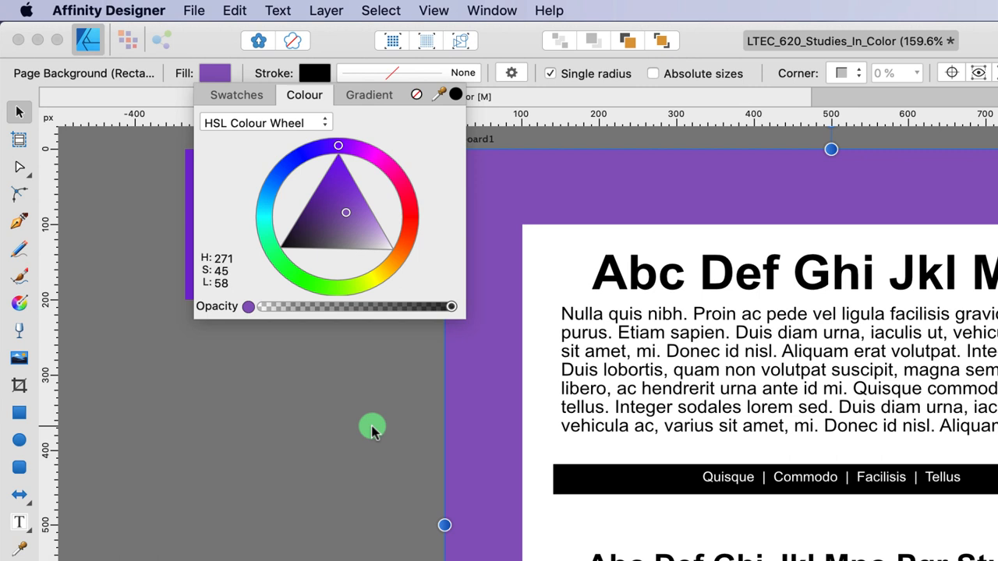
{"action": "mouse_move", "coordinate": [359, 383]}
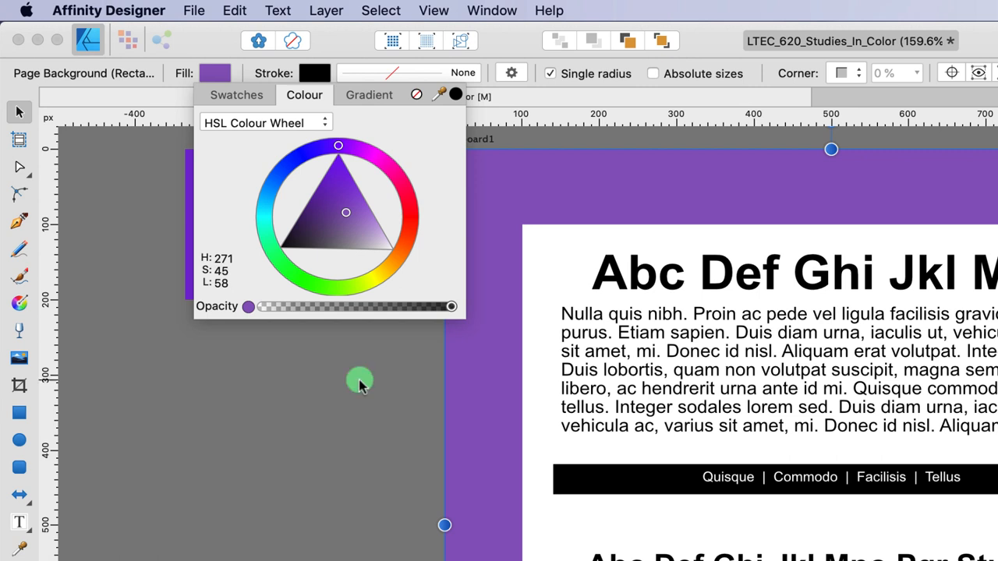
- Switch the colour picker to the saturation view and adjust the fill
{"action": "left_click", "coordinate": [265, 122]}
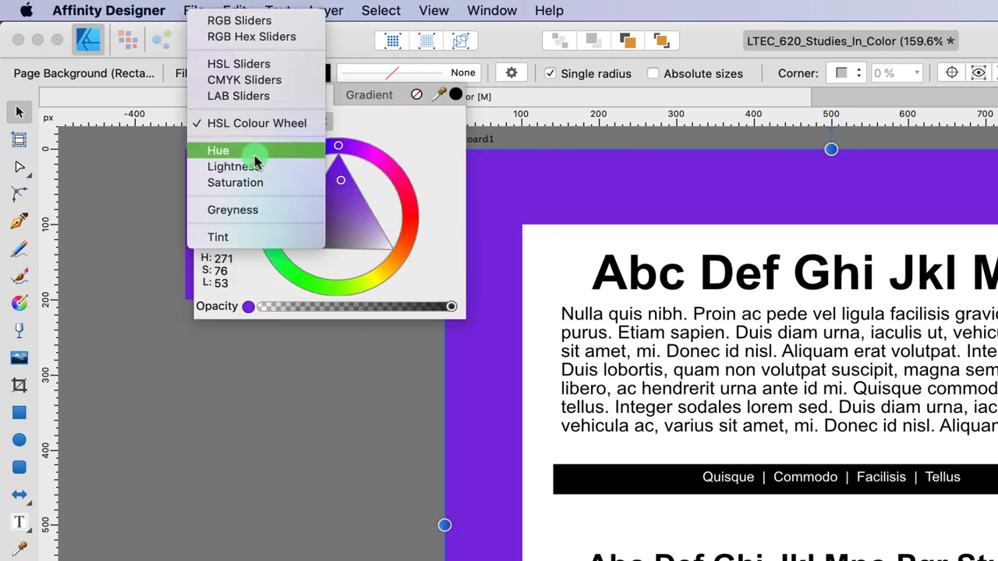
{"action": "left_click", "coordinate": [235, 183]}
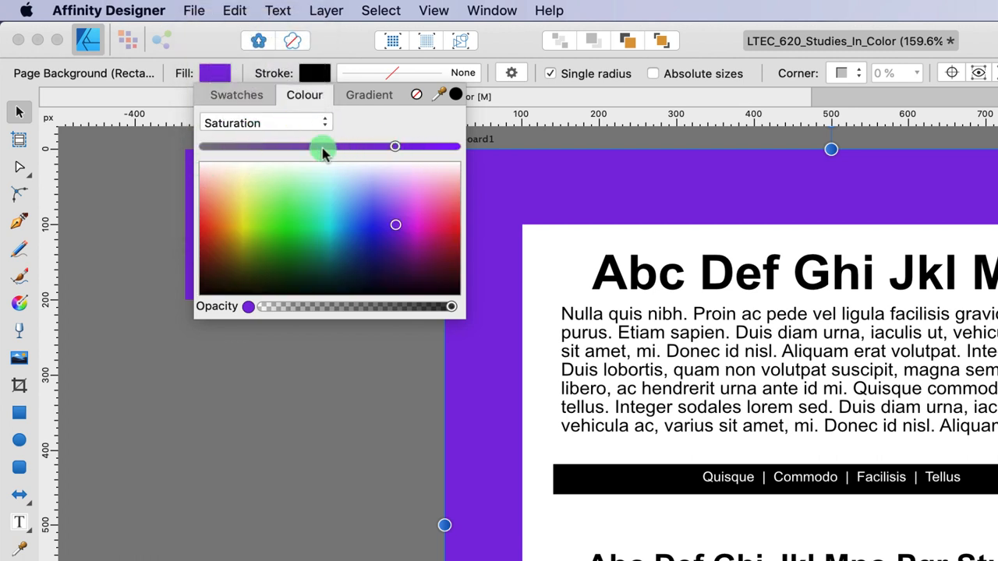
{"action": "left_click_drag", "start_coordinate": [323, 147], "coordinate": [201, 147]}
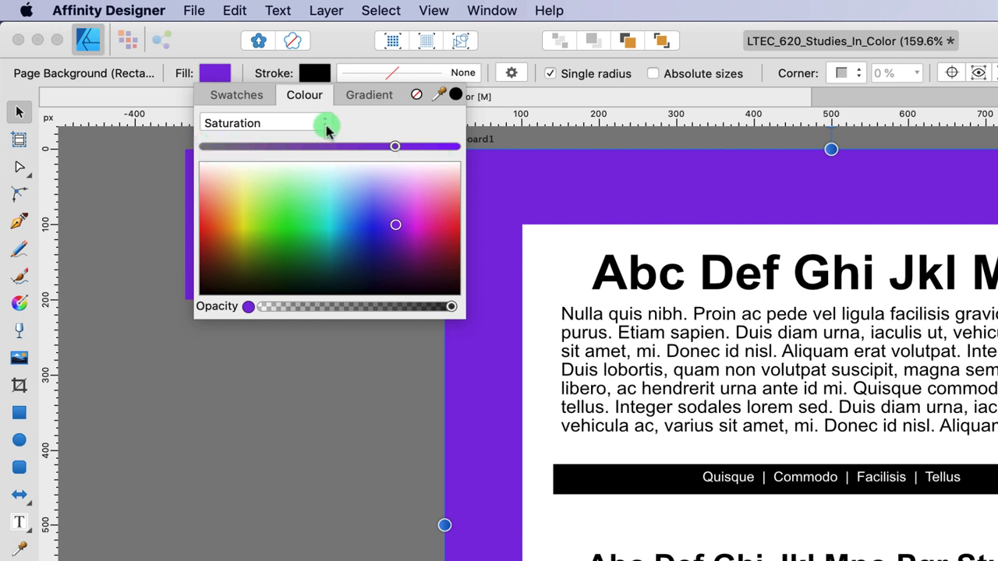
- Use the Tint picker to lighten the background to a paler tint, about 58
{"action": "left_click", "coordinate": [328, 127]}
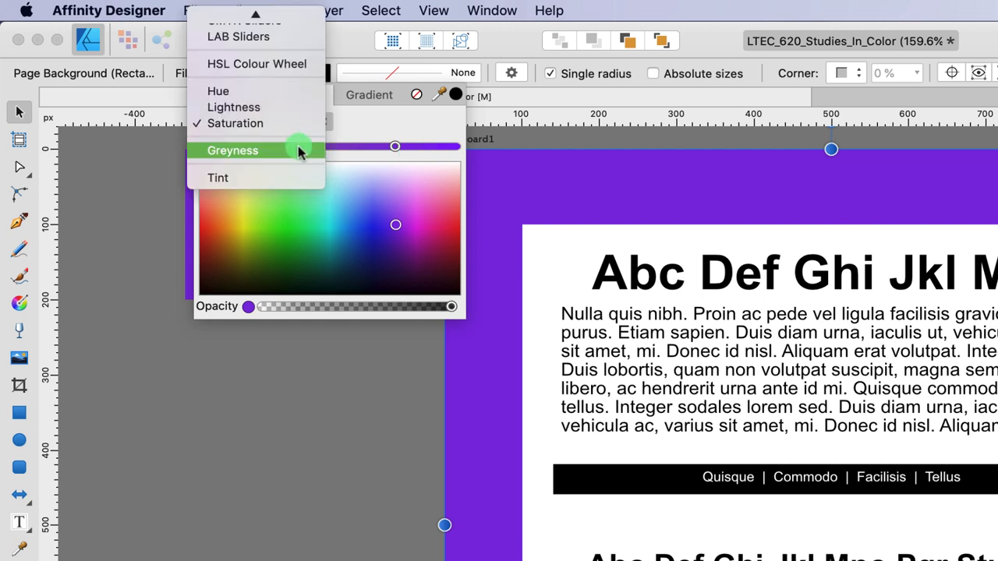
{"action": "left_click", "coordinate": [233, 150]}
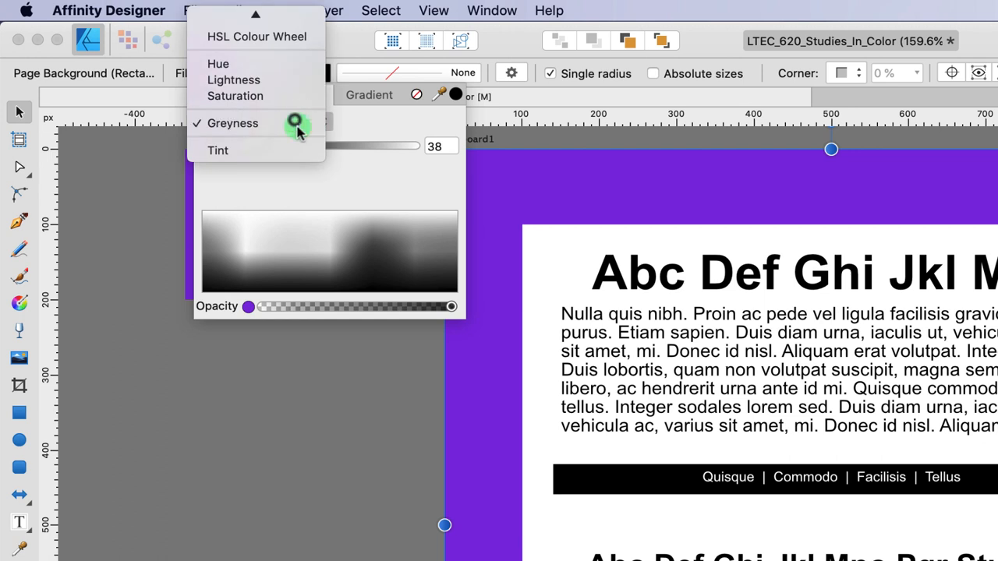
{"action": "left_click", "coordinate": [217, 149]}
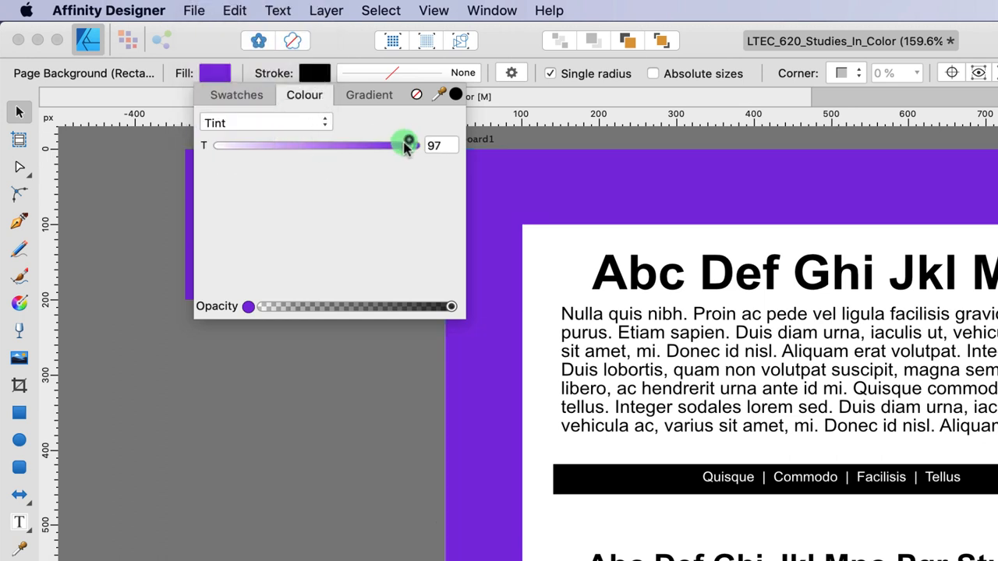
{"action": "left_click_drag", "start_coordinate": [404, 145], "coordinate": [329, 146]}
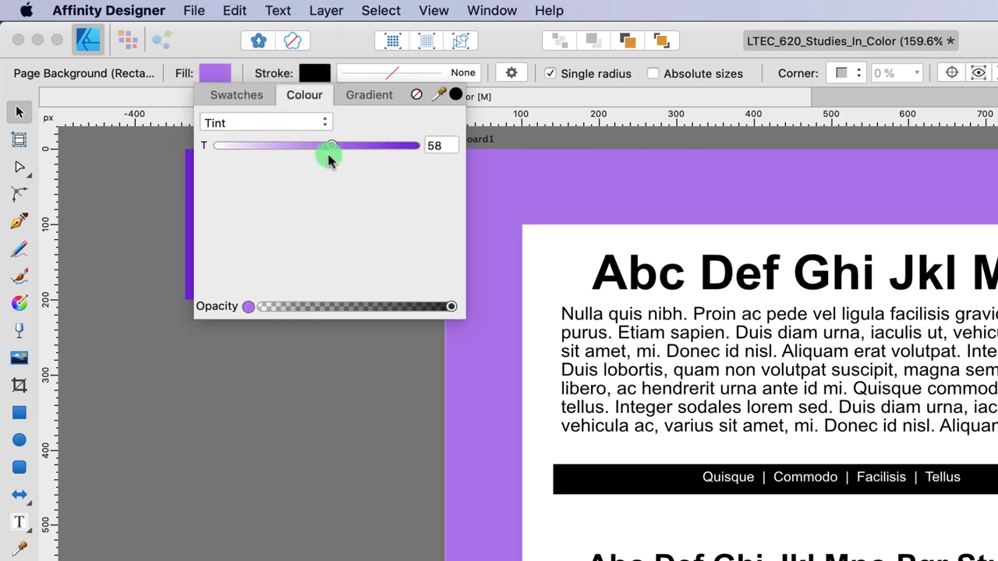
{"action": "left_click_drag", "start_coordinate": [330, 146], "coordinate": [414, 146]}
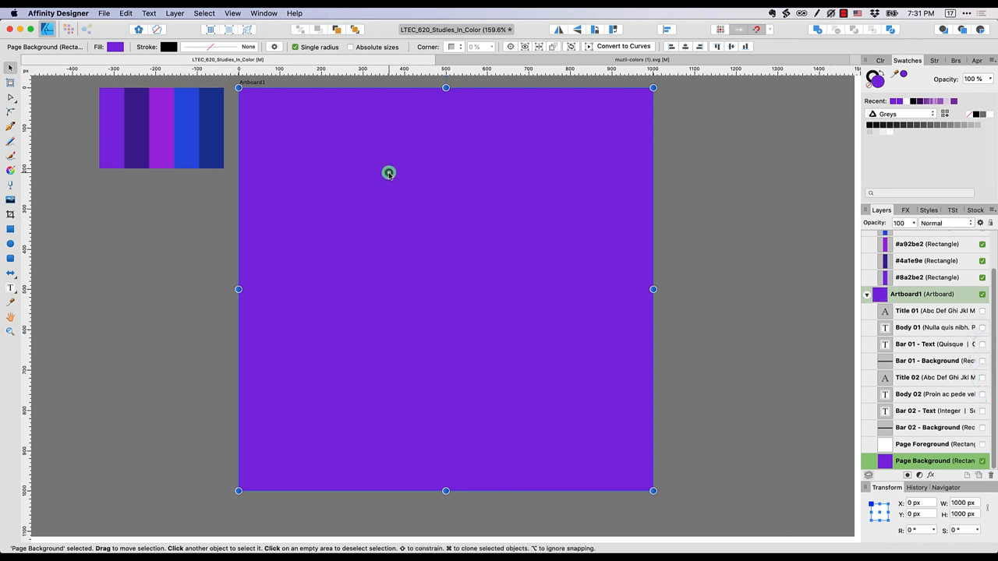
{"action": "mouse_move", "coordinate": [402, 202]}
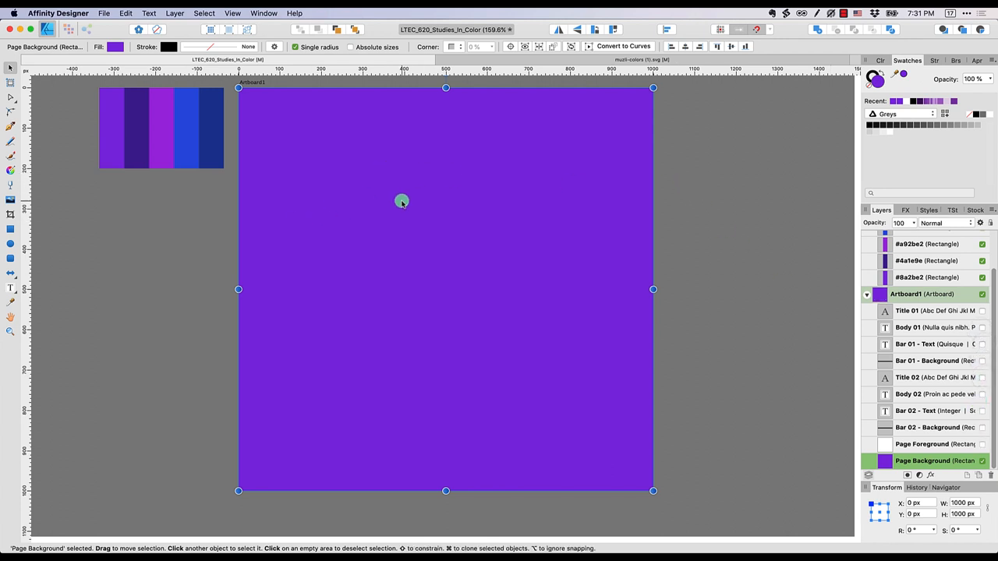
{"action": "mouse_move", "coordinate": [495, 173]}
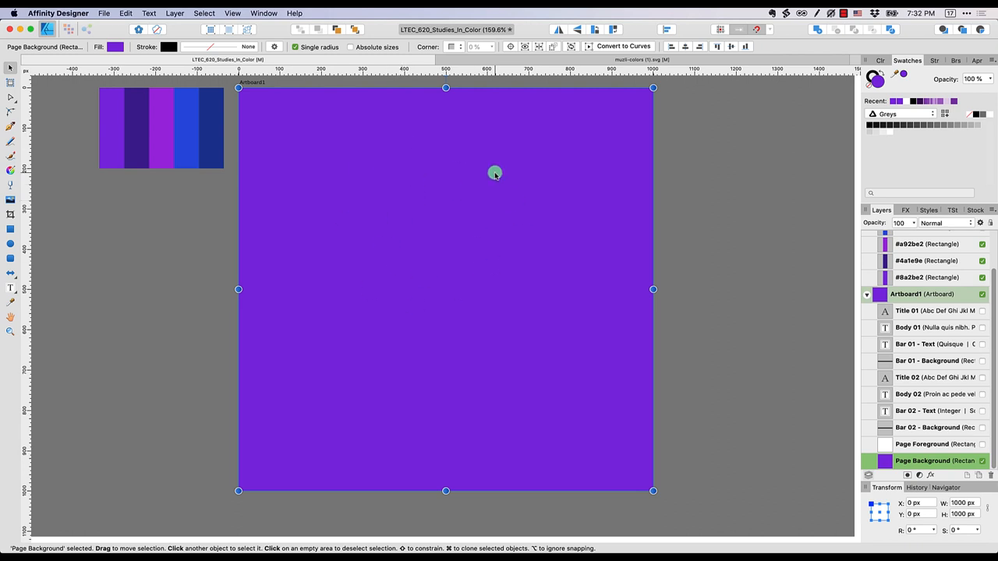
{"action": "mouse_move", "coordinate": [492, 227]}
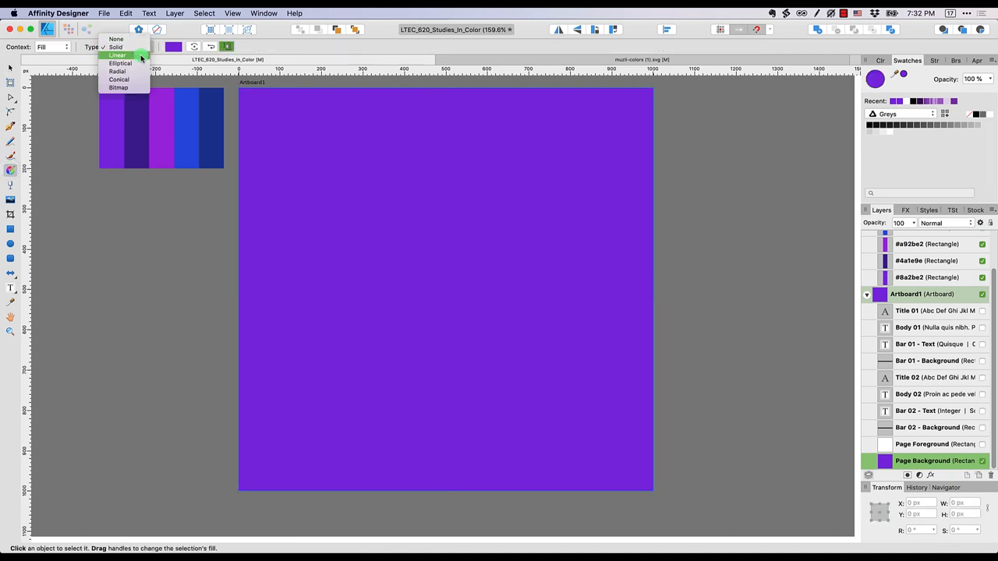
- Make the background a linear gradient running vertically from top centre to bottom centre
{"action": "left_click", "coordinate": [117, 55]}
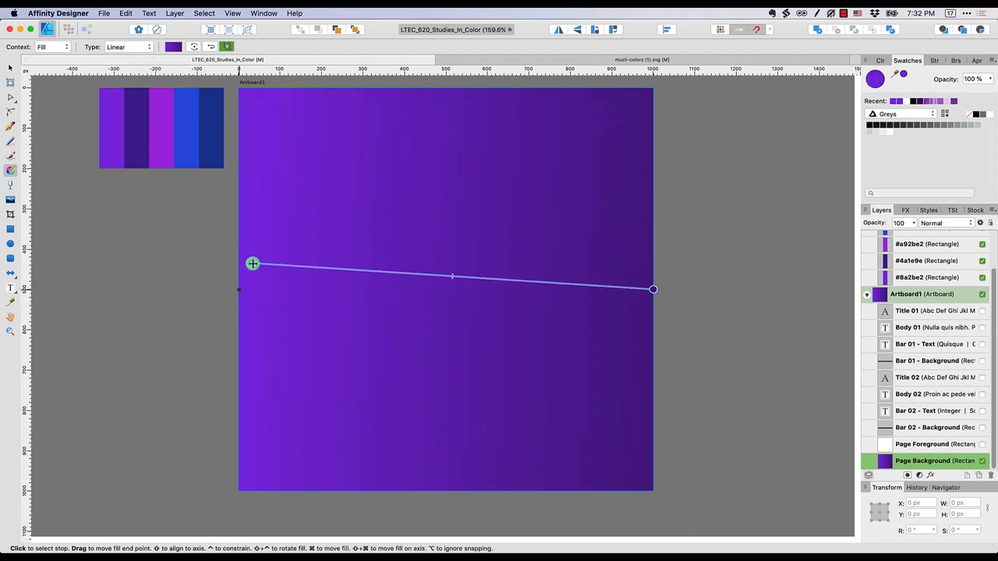
{"action": "left_click_drag", "start_coordinate": [253, 264], "coordinate": [413, 109]}
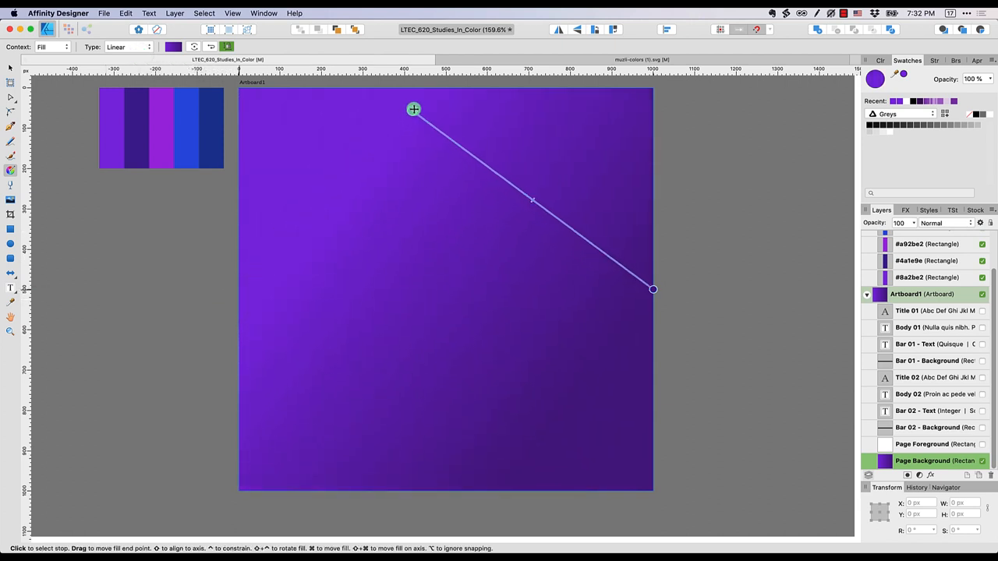
{"action": "left_click_drag", "start_coordinate": [413, 109], "coordinate": [431, 92]}
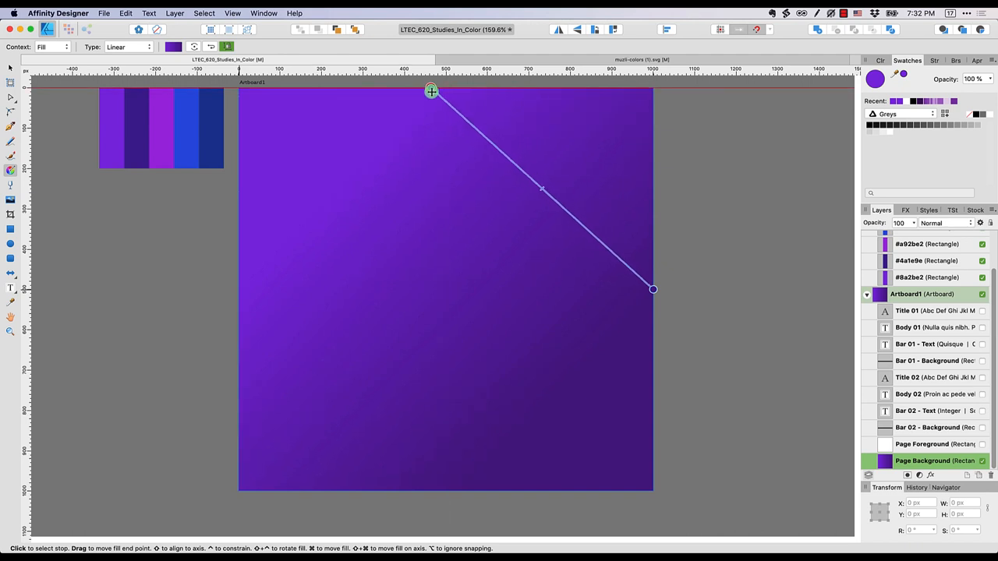
{"action": "left_click_drag", "start_coordinate": [653, 289], "coordinate": [608, 343]}
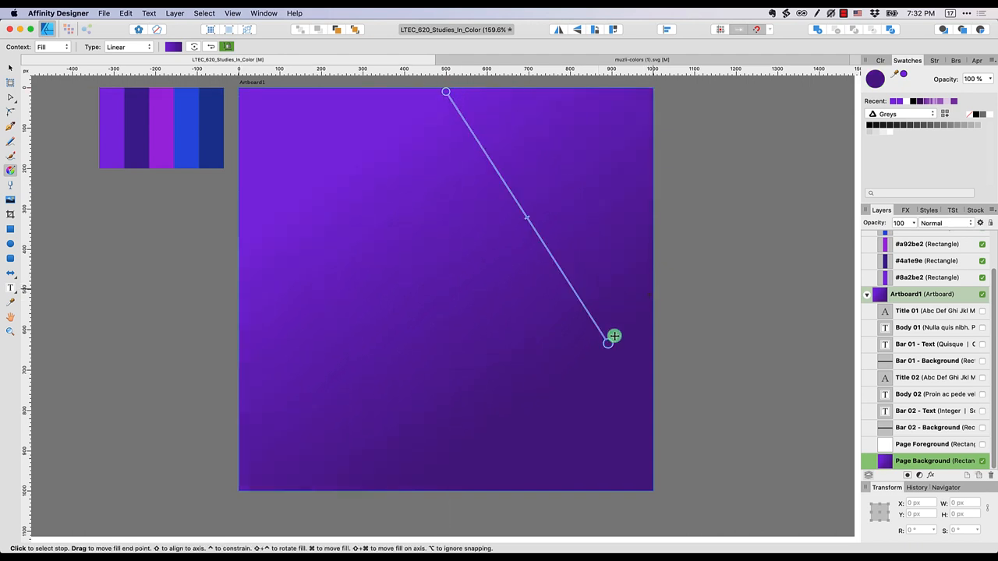
{"action": "left_click_drag", "start_coordinate": [614, 335], "coordinate": [447, 489]}
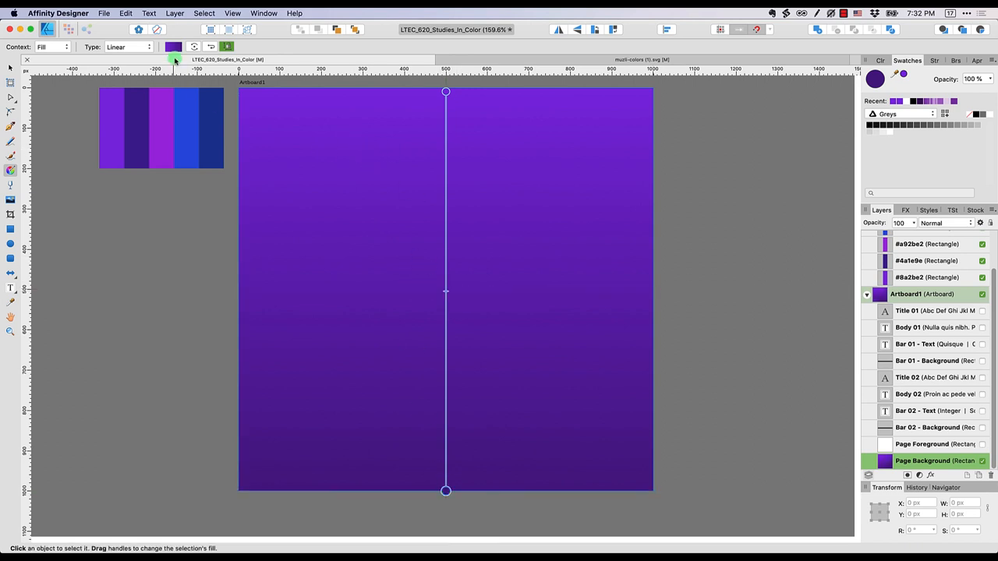
{"action": "left_click", "coordinate": [174, 46]}
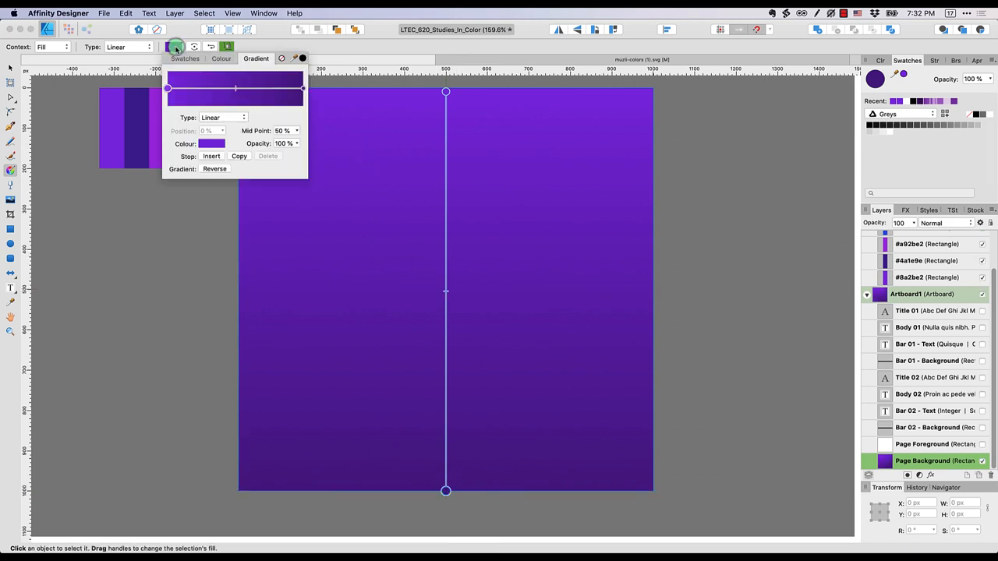
- Pick a new vivid purple colour for the gradient's end stop
{"action": "left_click", "coordinate": [303, 88]}
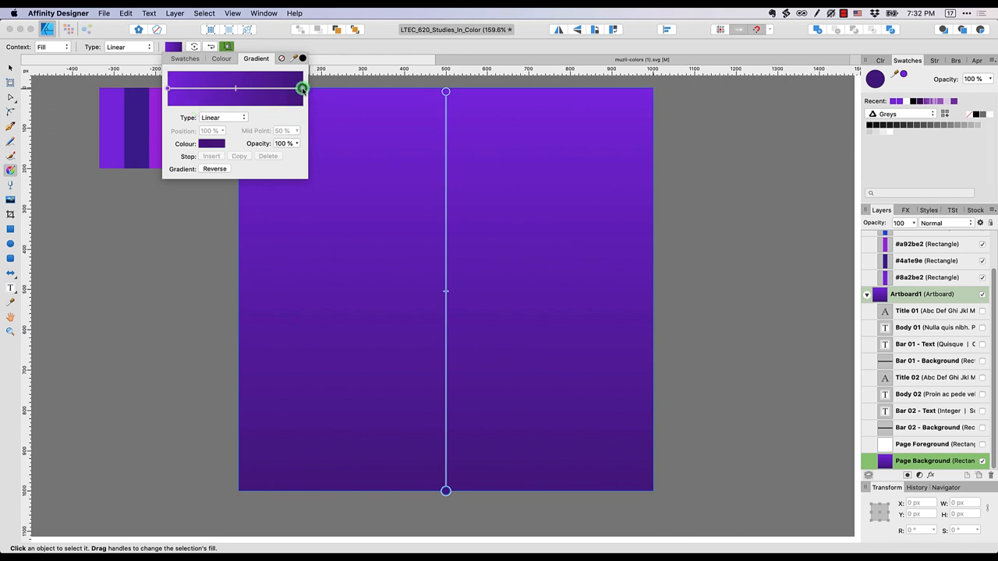
{"action": "left_click", "coordinate": [212, 143]}
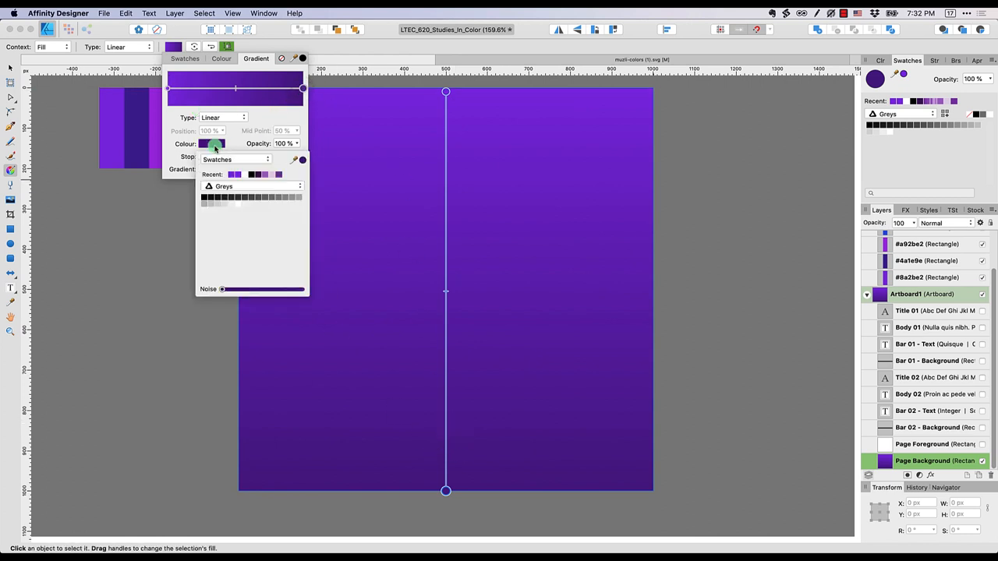
{"action": "left_click", "coordinate": [204, 197]}
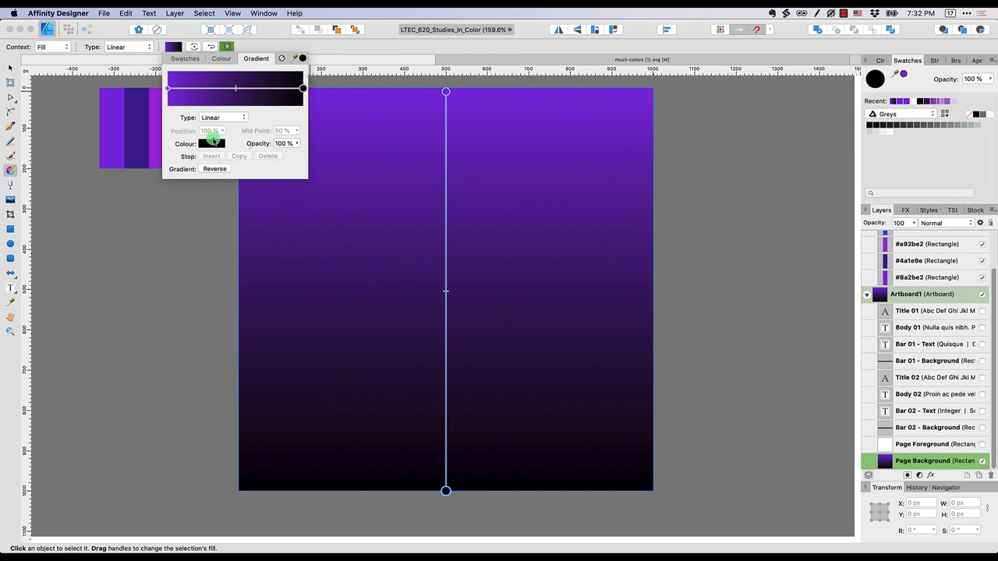
{"action": "left_click", "coordinate": [211, 144]}
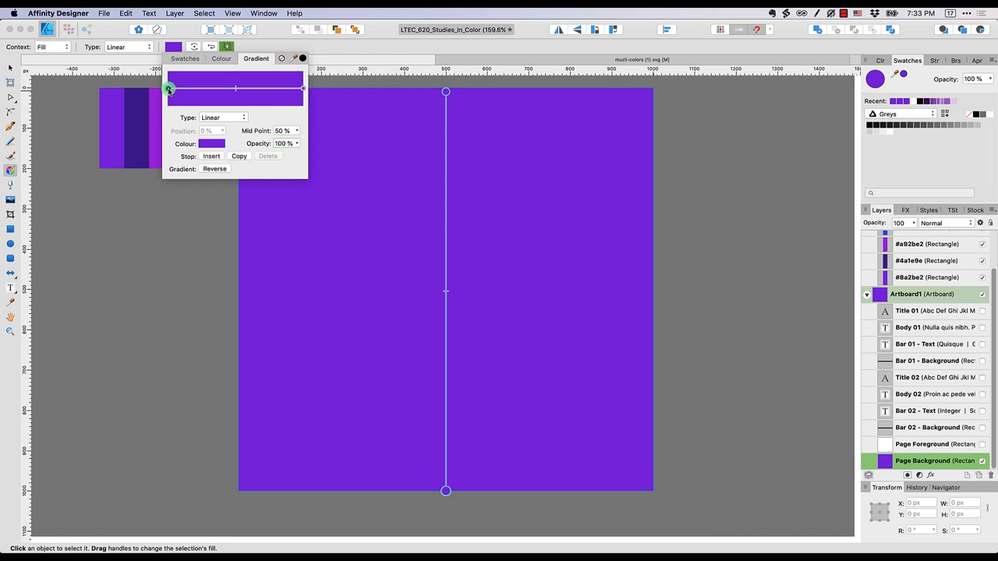
- Raise the start stop's lightness to turn the top of the gradient lavender
{"action": "left_click", "coordinate": [210, 143]}
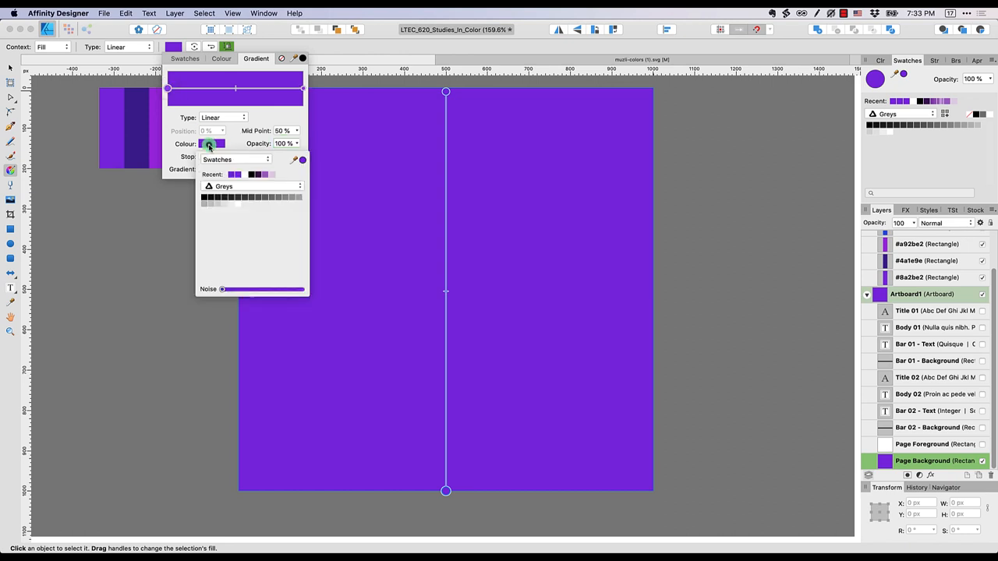
{"action": "left_click", "coordinate": [234, 159]}
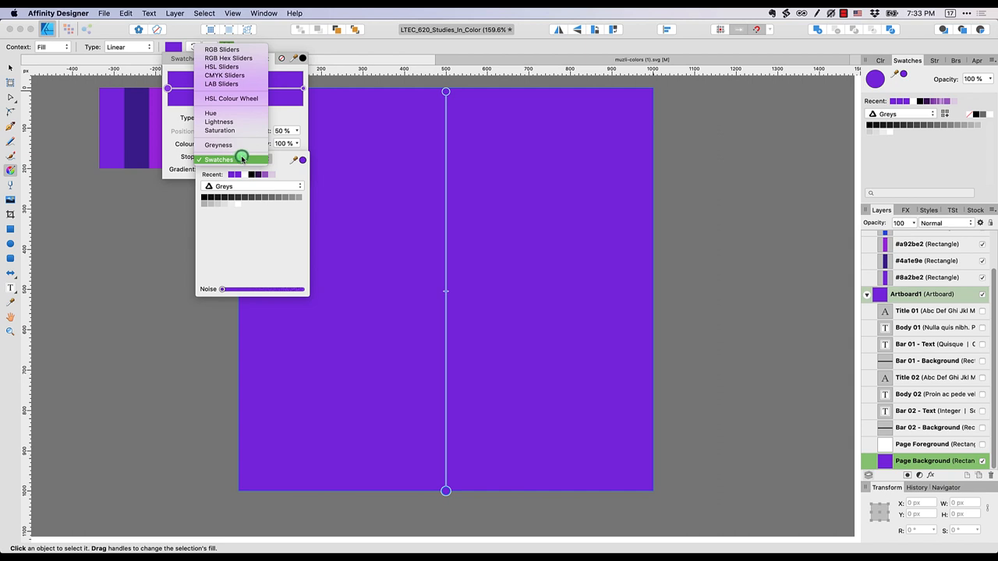
{"action": "mouse_move", "coordinate": [226, 121]}
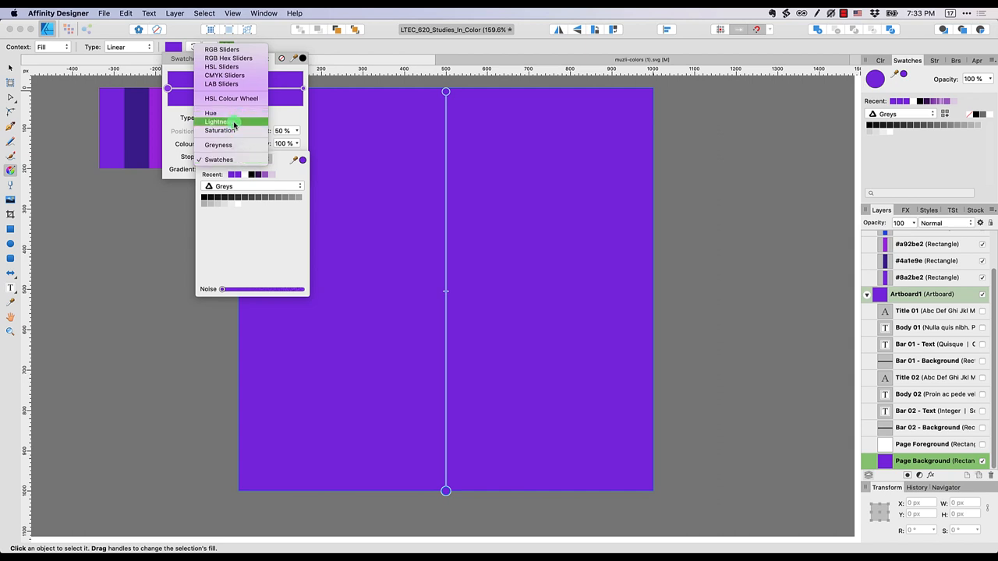
{"action": "left_click", "coordinate": [216, 122]}
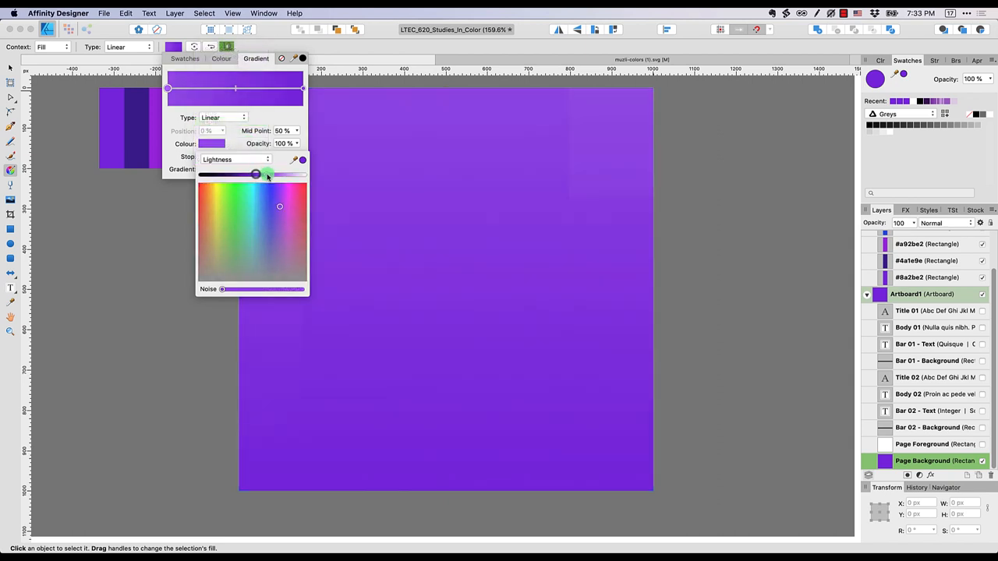
{"action": "left_click_drag", "start_coordinate": [255, 174], "coordinate": [283, 174]}
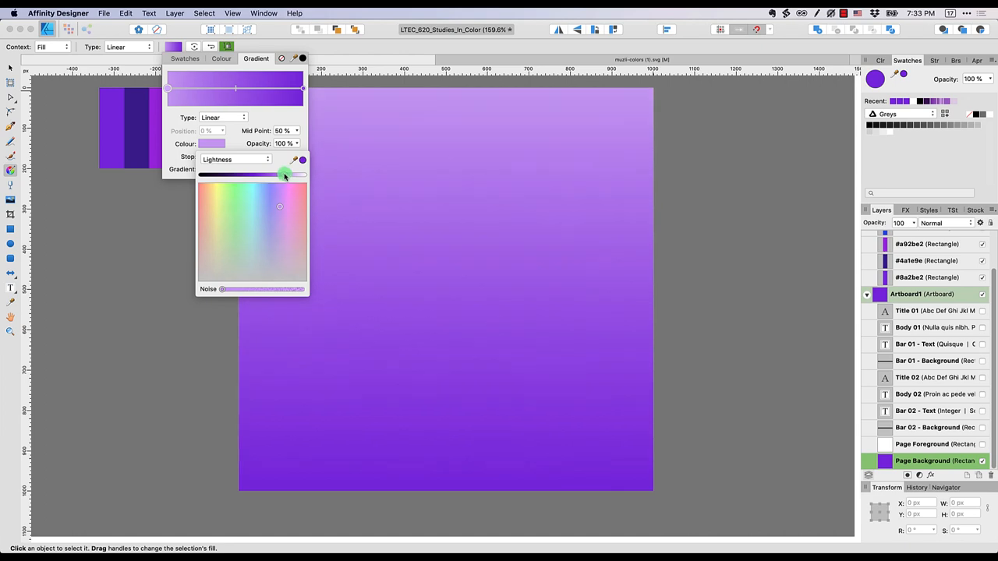
{"action": "left_click", "coordinate": [179, 204]}
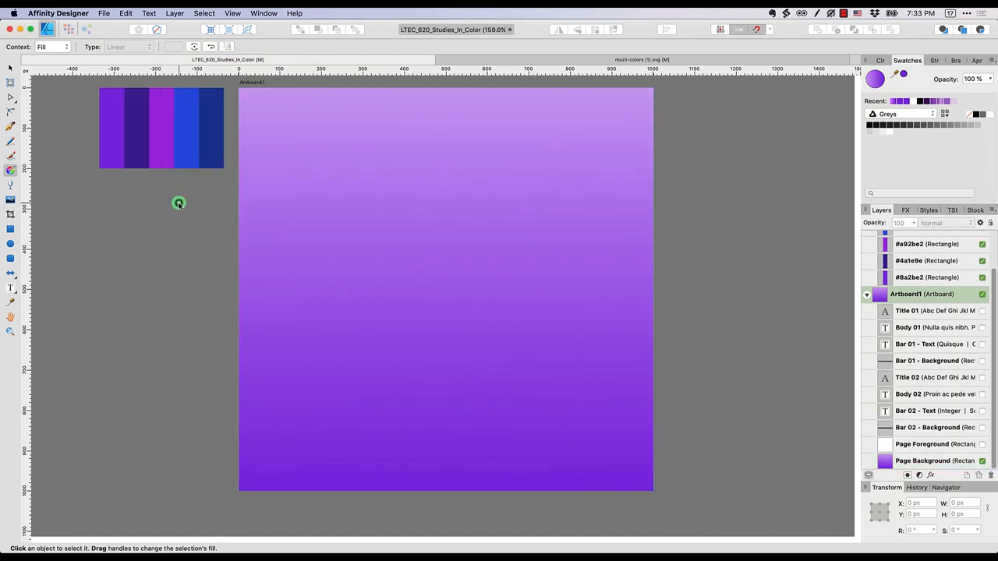